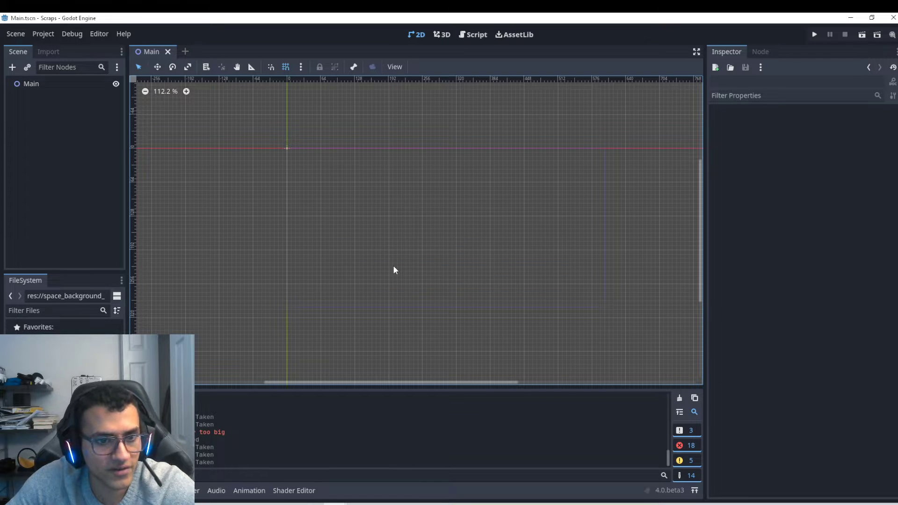
# - Create a new scene with a ParallaxBackground root, found by searching 'para'
pyautogui.scroll(3)
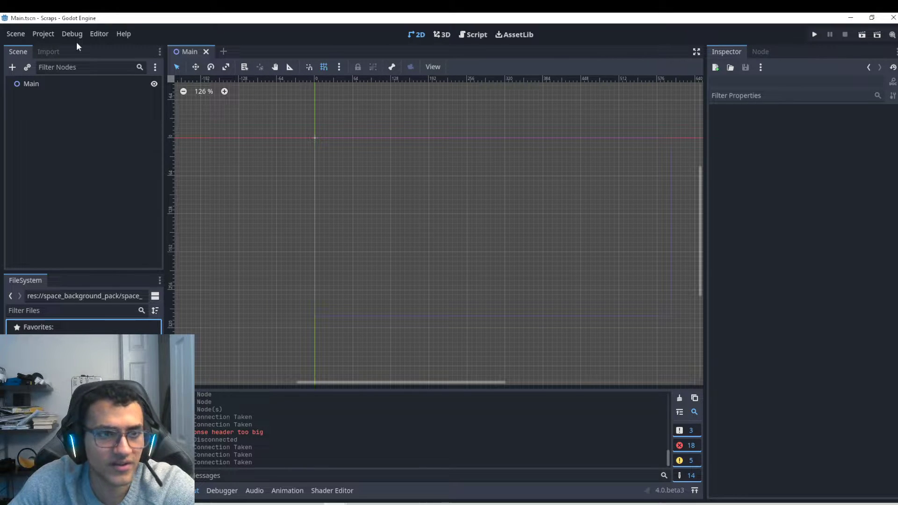
pyautogui.click(31, 83)
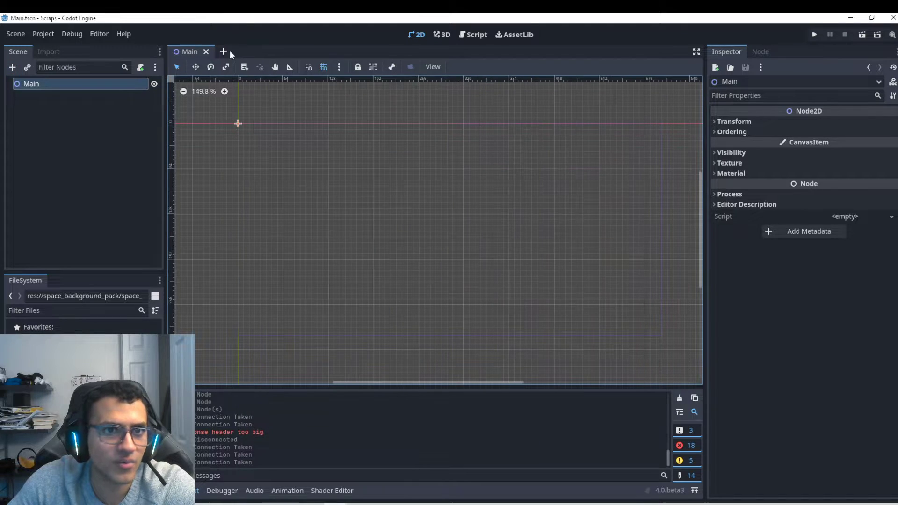
pyautogui.click(223, 52)
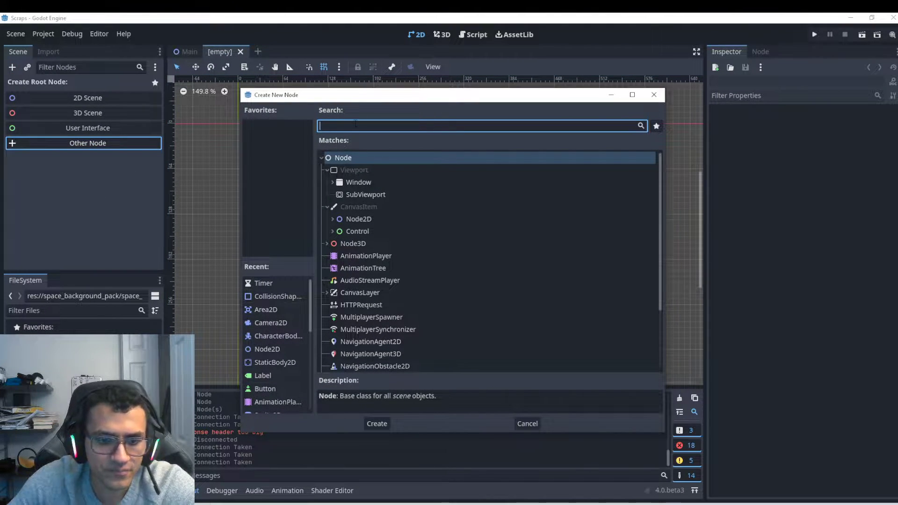
pyautogui.write('parra')
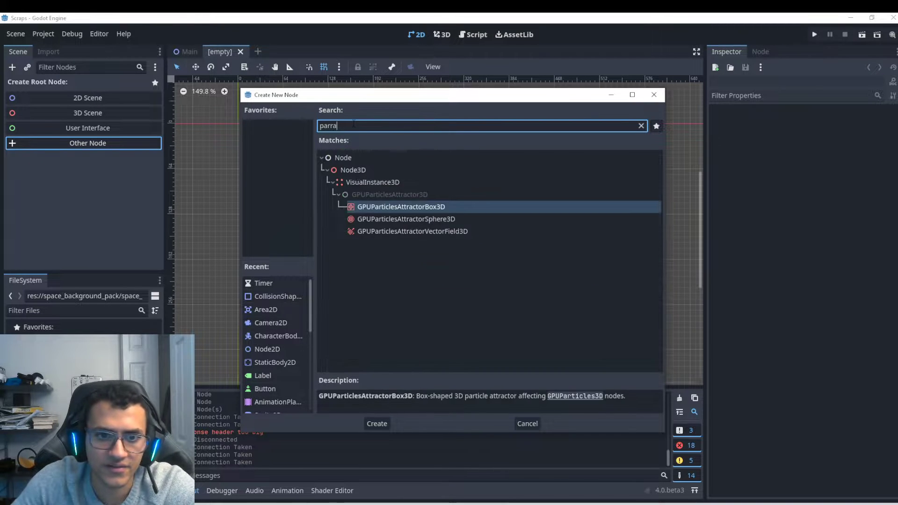
pyautogui.press('Backspace')
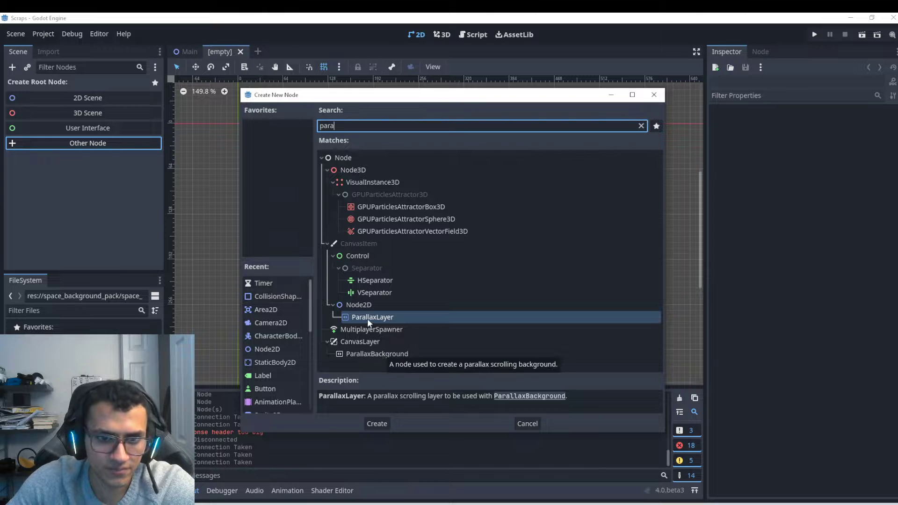
pyautogui.moveTo(358, 304)
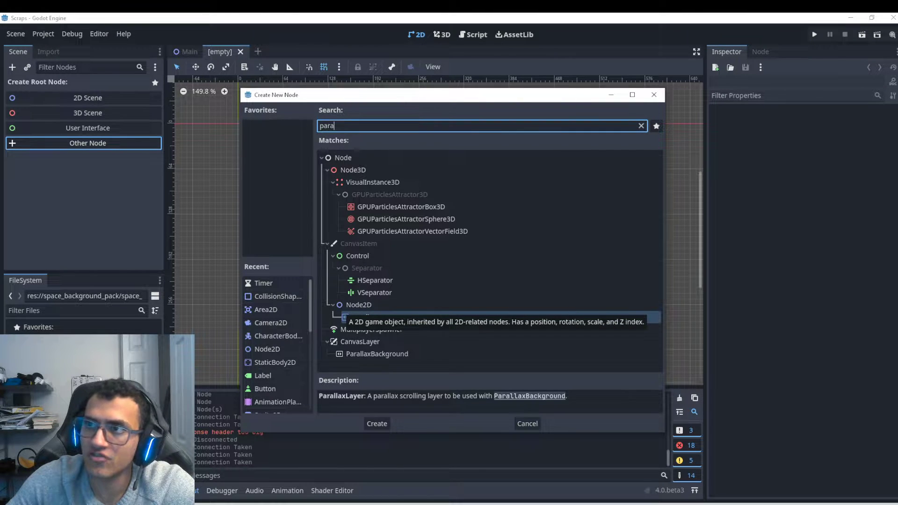
pyautogui.click(360, 342)
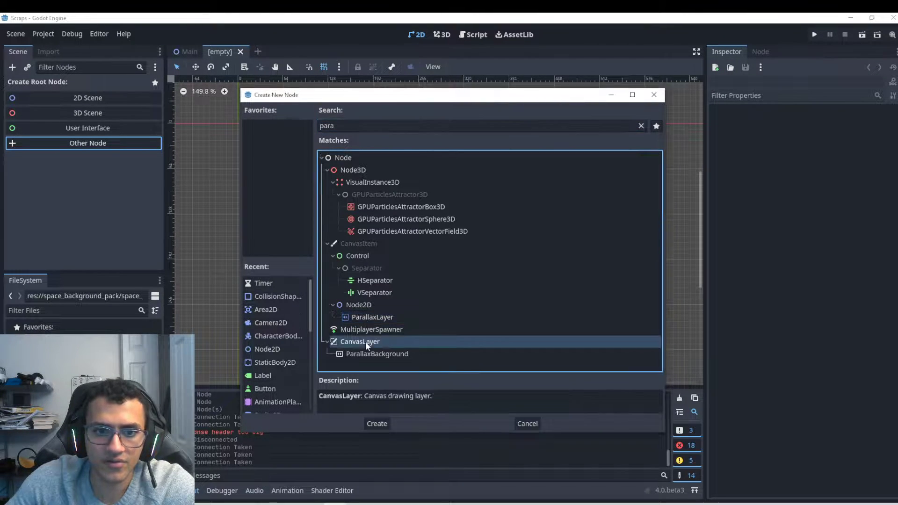
pyautogui.moveTo(382, 334)
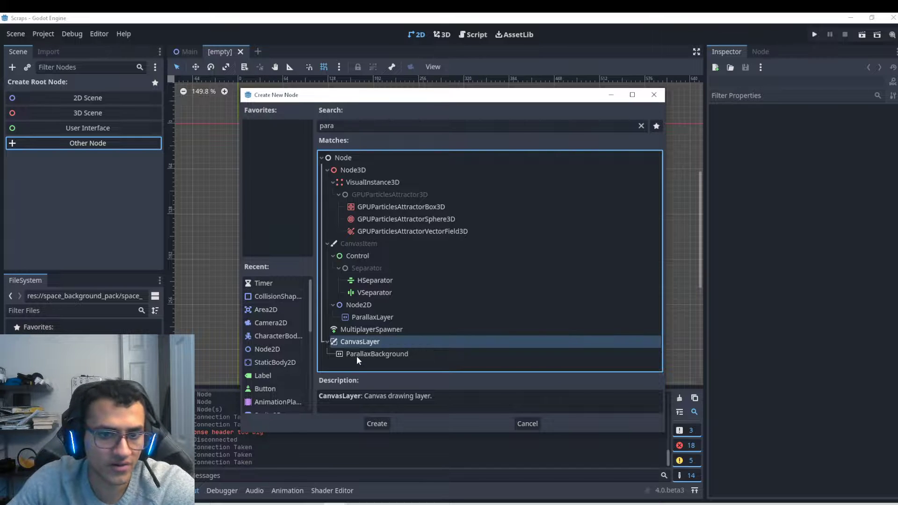
pyautogui.click(377, 354)
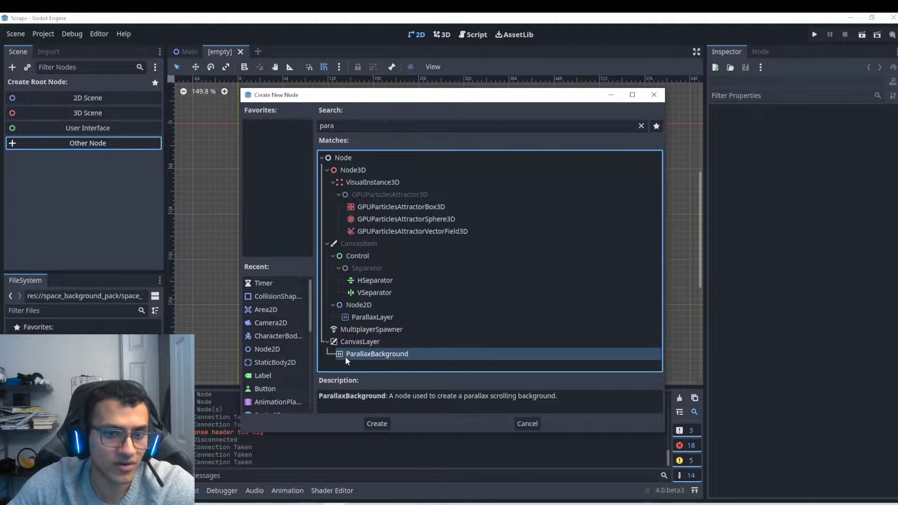
pyautogui.click(376, 423)
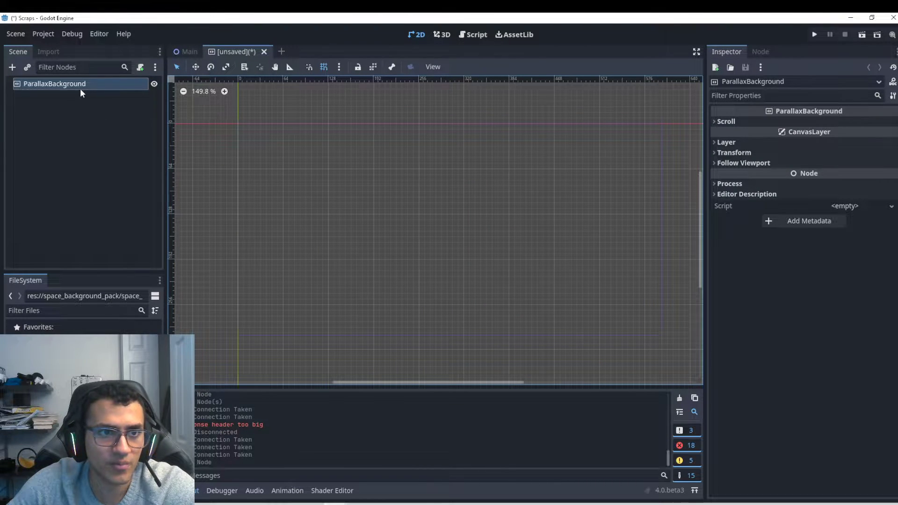
# - Rename the root to Bg, visit the Main scene, then return to bg
pyautogui.write('Bg')
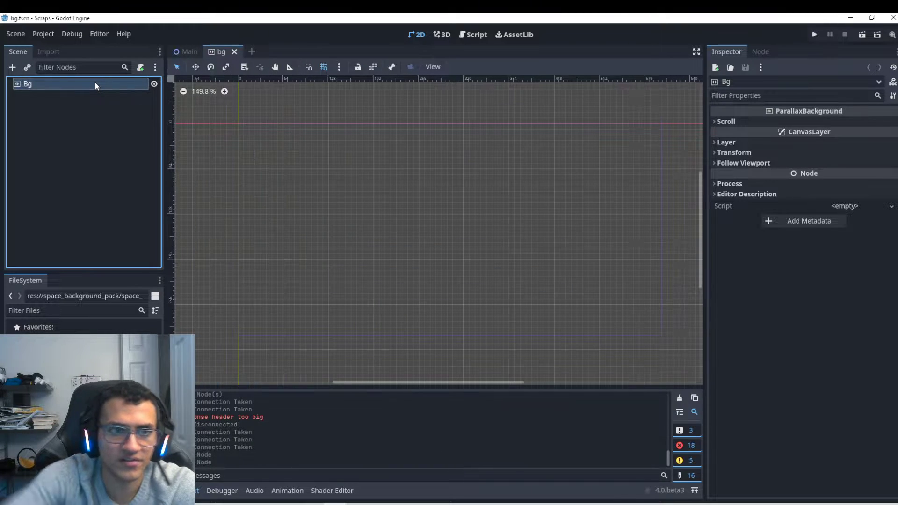
pyautogui.click(188, 52)
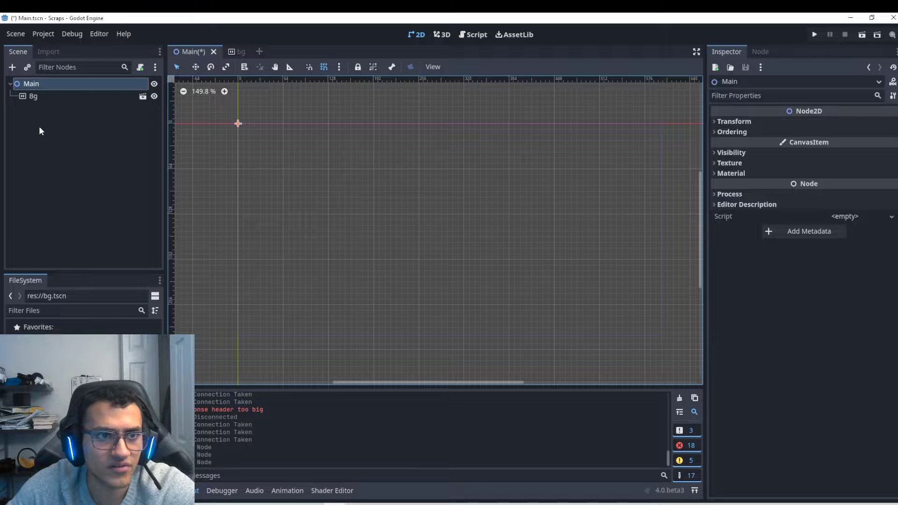
pyautogui.click(221, 52)
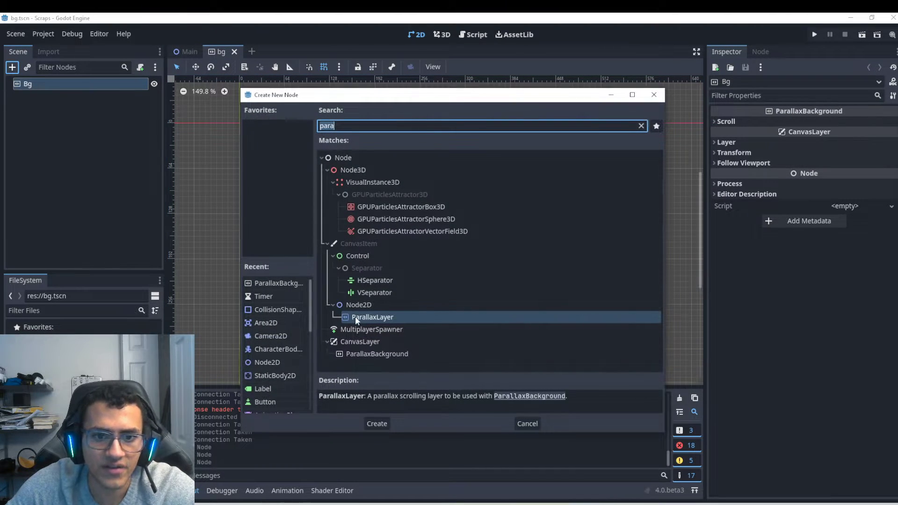
# - Add a ParallaxLayer child to Bg and expand its Motion settings
pyautogui.click(376, 423)
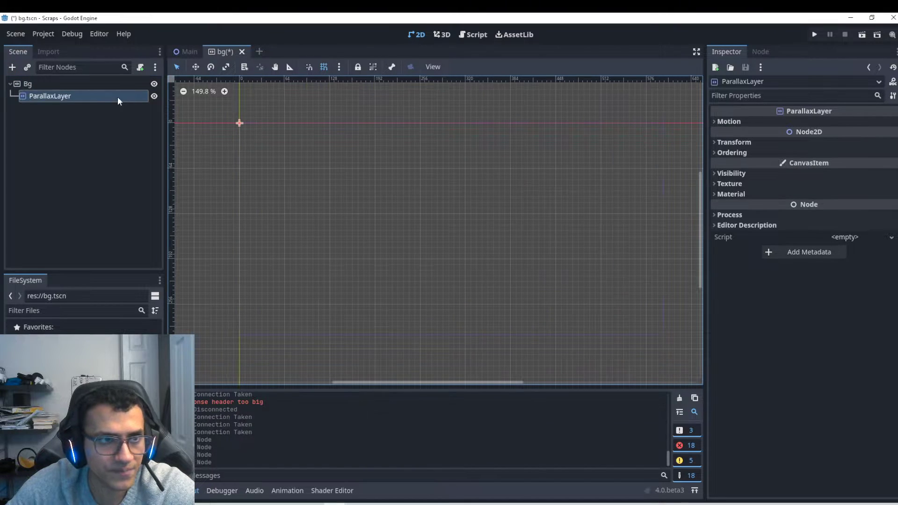
pyautogui.moveTo(554, 163)
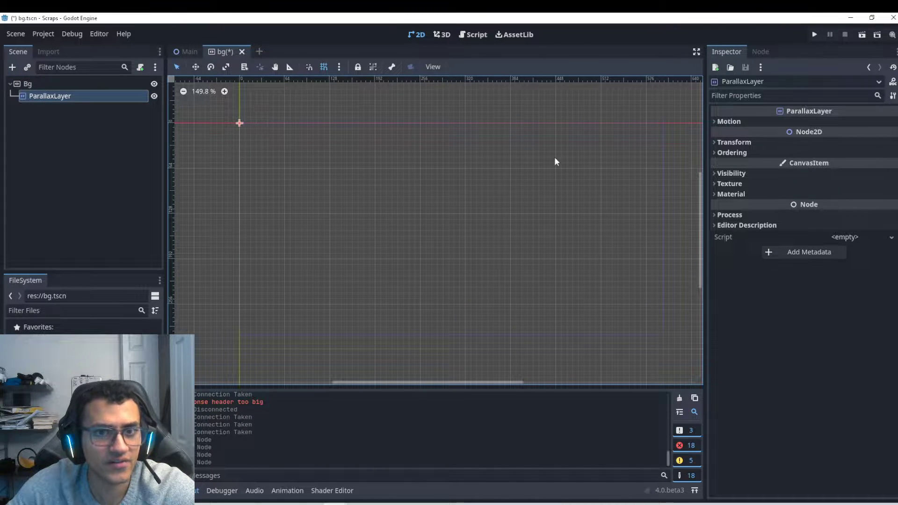
pyautogui.moveTo(73, 86)
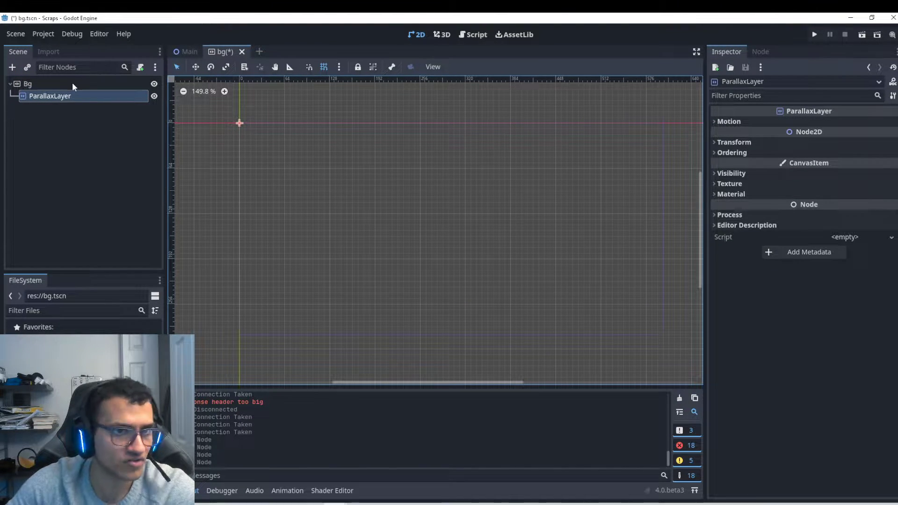
pyautogui.moveTo(233, 164)
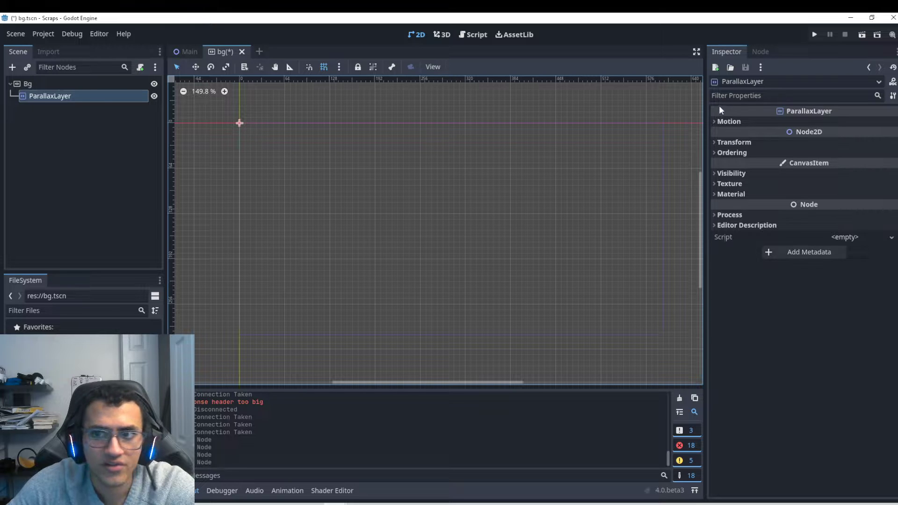
pyautogui.click(729, 121)
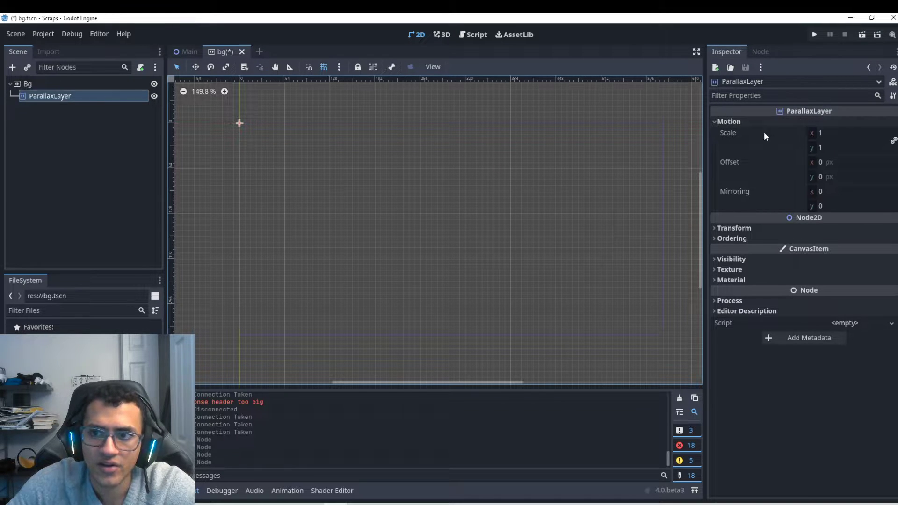
pyautogui.moveTo(733, 140)
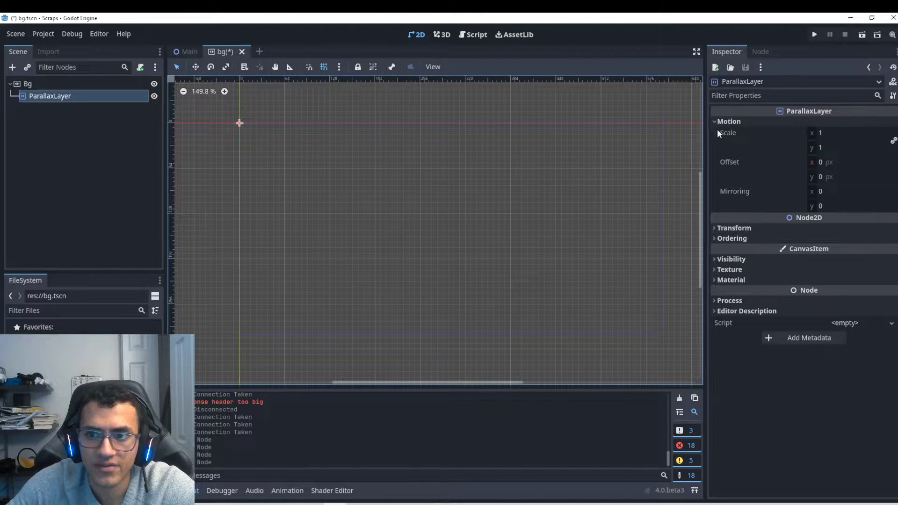
pyautogui.click(735, 227)
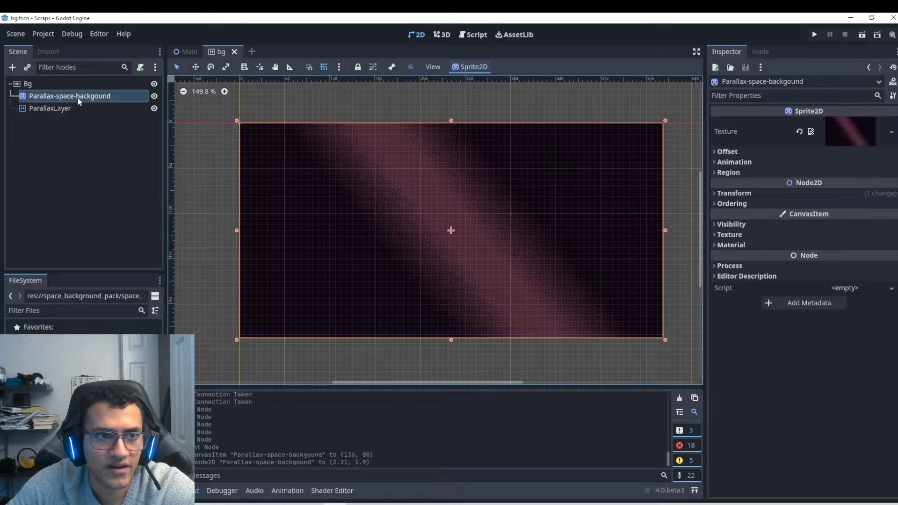
# - Place big planet sprites across the backdrop inside ParallaxLayer and arrange them
pyautogui.click(50, 108)
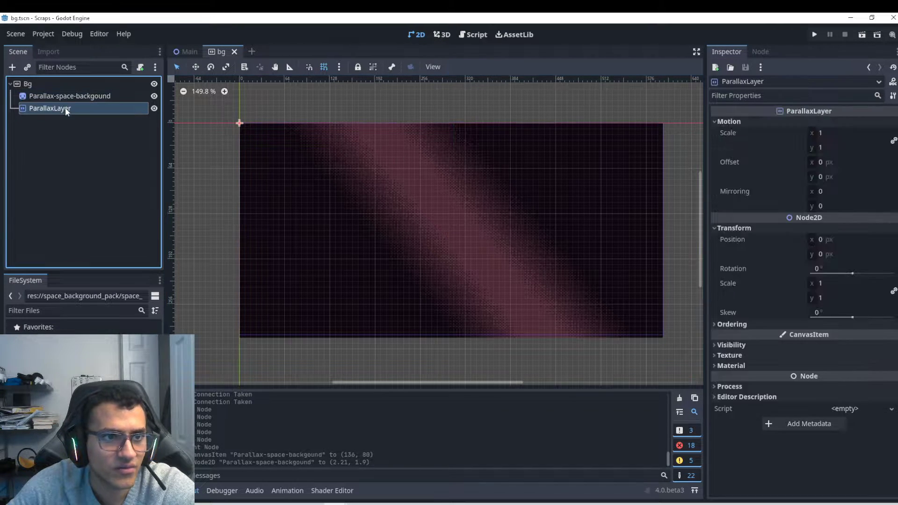
pyautogui.moveTo(86, 309); pyautogui.dragTo(361, 183)
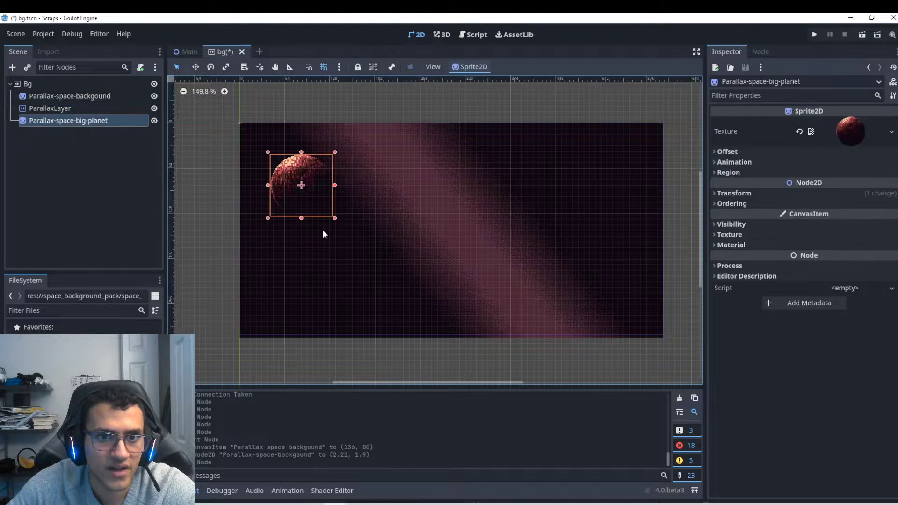
pyautogui.moveTo(301, 185); pyautogui.dragTo(516, 185)
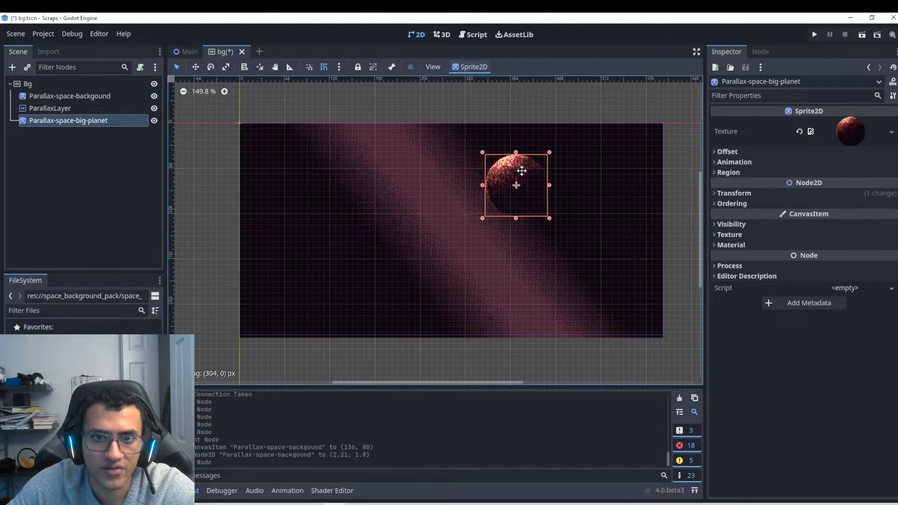
pyautogui.moveTo(515, 184); pyautogui.dragTo(341, 184)
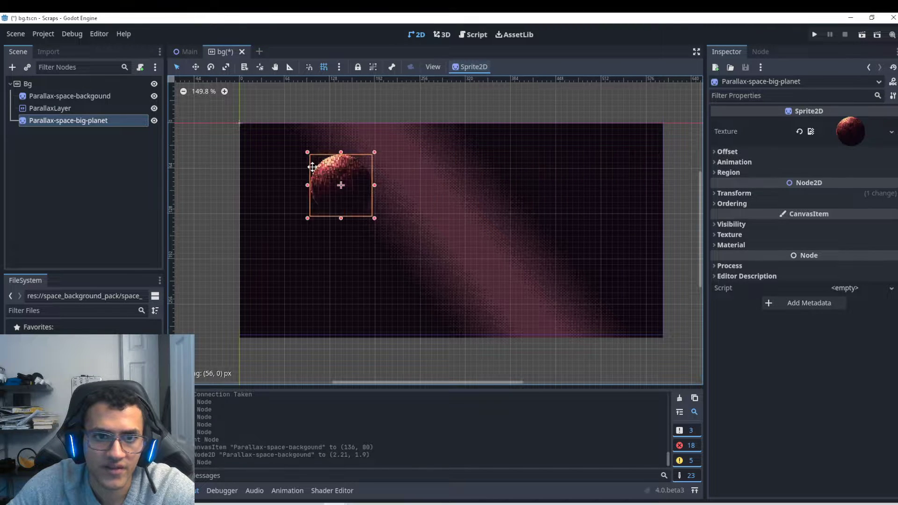
pyautogui.moveTo(340, 185); pyautogui.dragTo(634, 185)
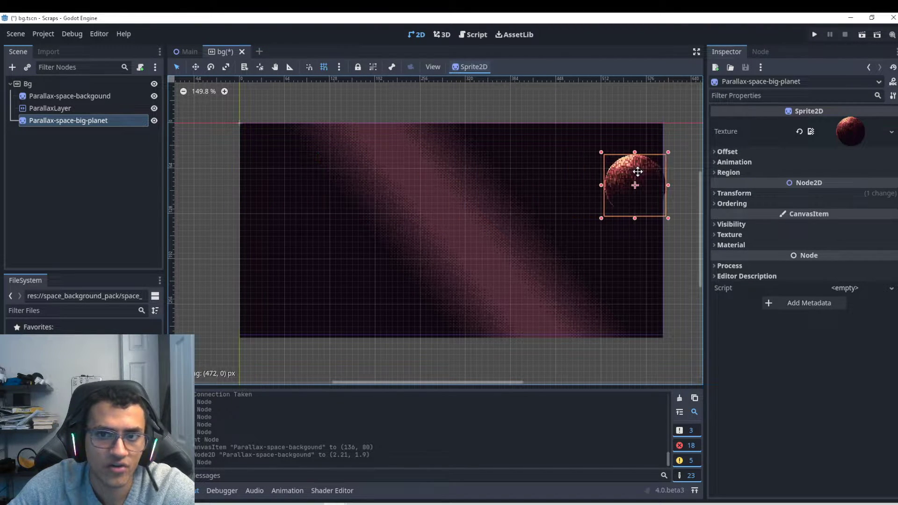
pyautogui.moveTo(635, 184); pyautogui.dragTo(279, 184)
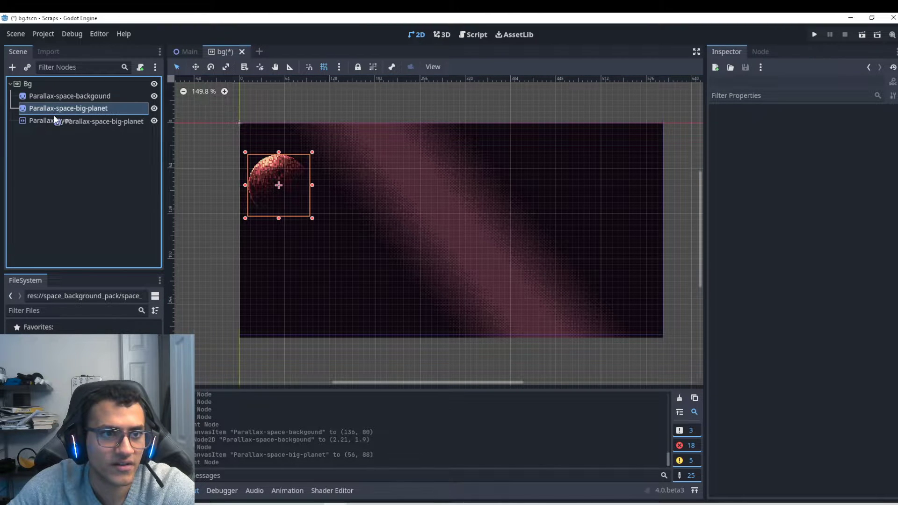
pyautogui.click(50, 108)
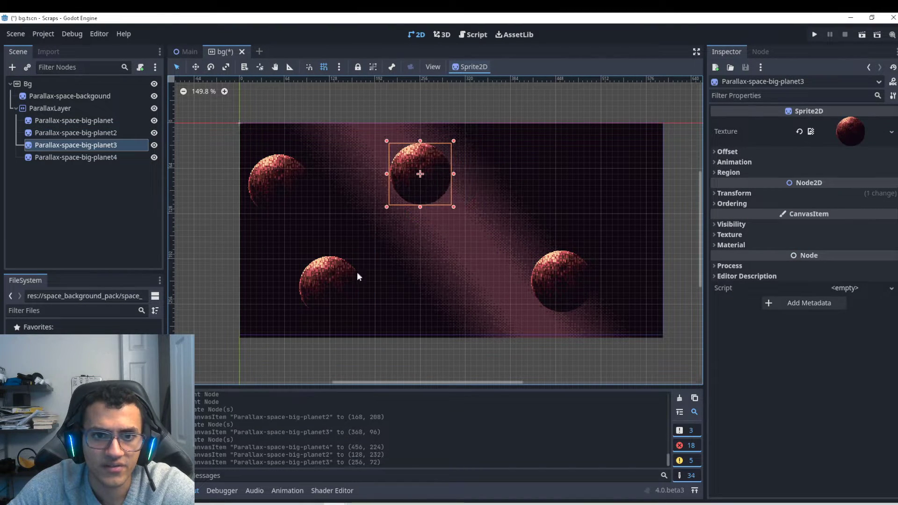
pyautogui.moveTo(419, 174); pyautogui.dragTo(392, 264)
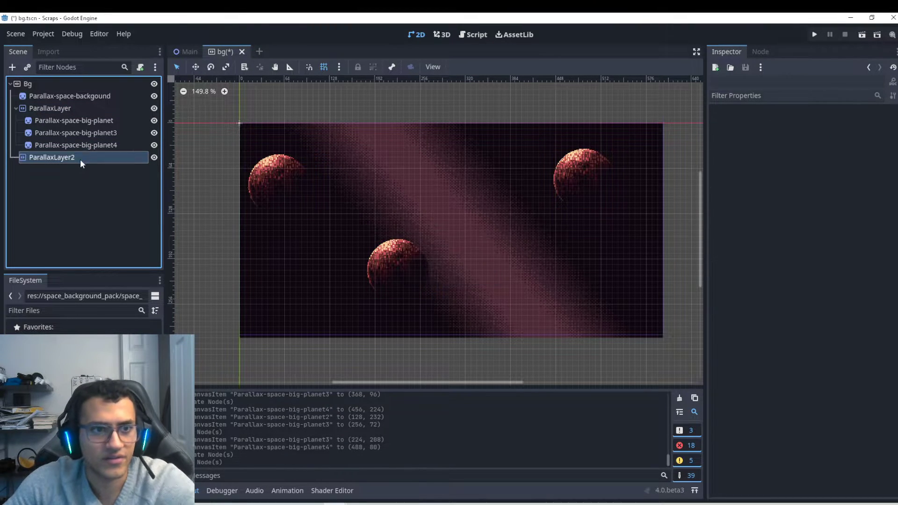
# - Lock the space background sprite and select the copied far-planets sprite
pyautogui.click(52, 157)
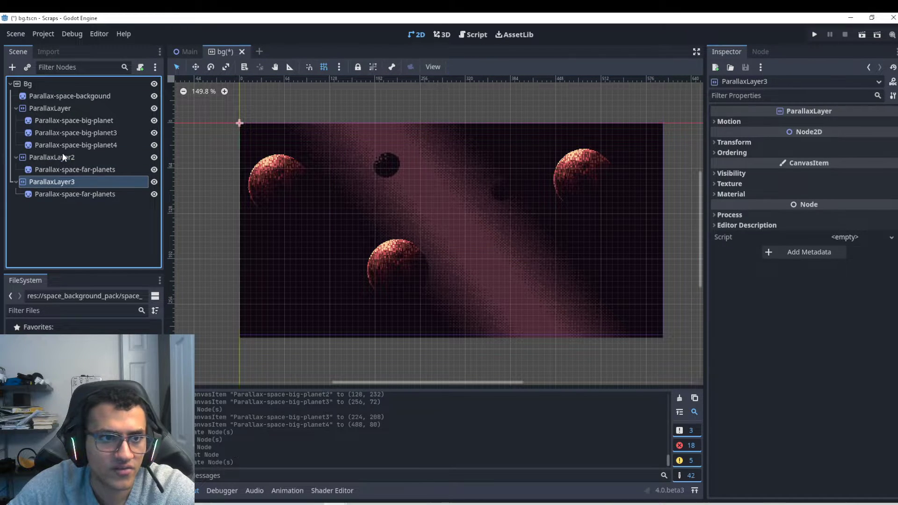
pyautogui.click(75, 169)
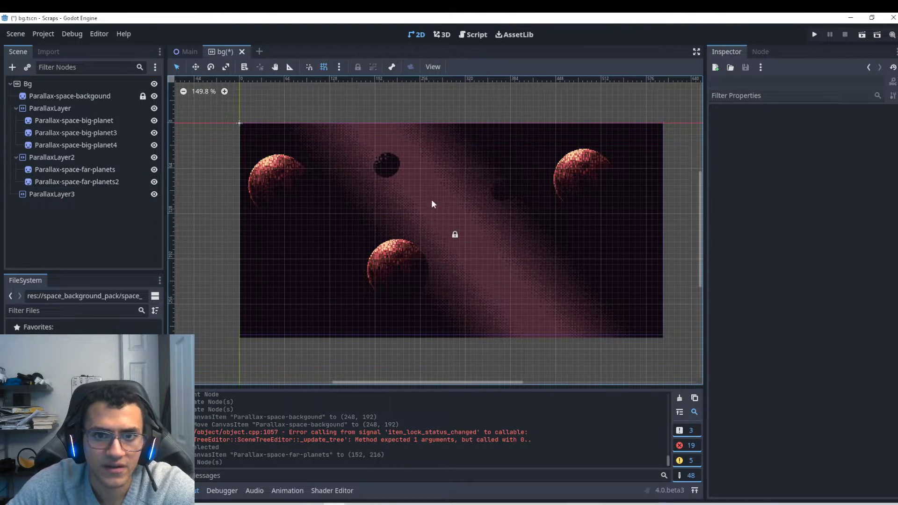
pyautogui.click(76, 182)
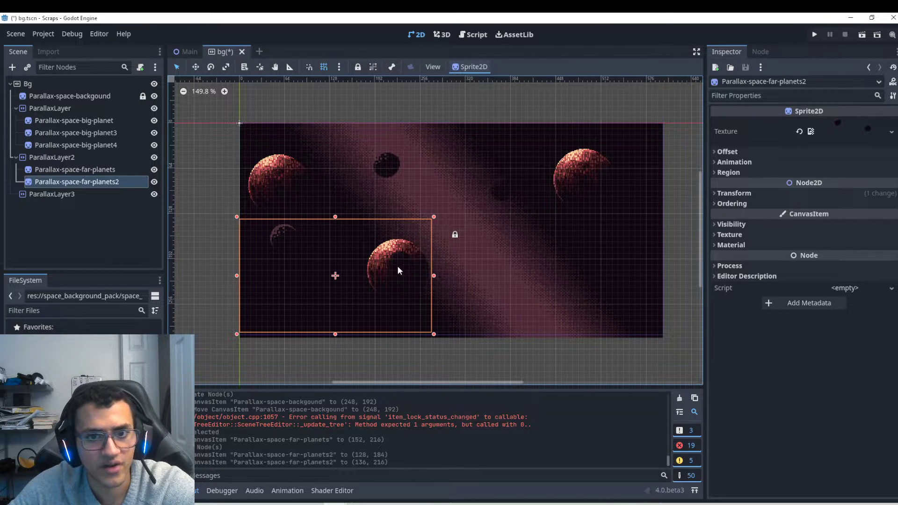
# - Move the big-planet layer last, rename it BigPlanets, and select ParallaxLayer3
pyautogui.click(51, 108)
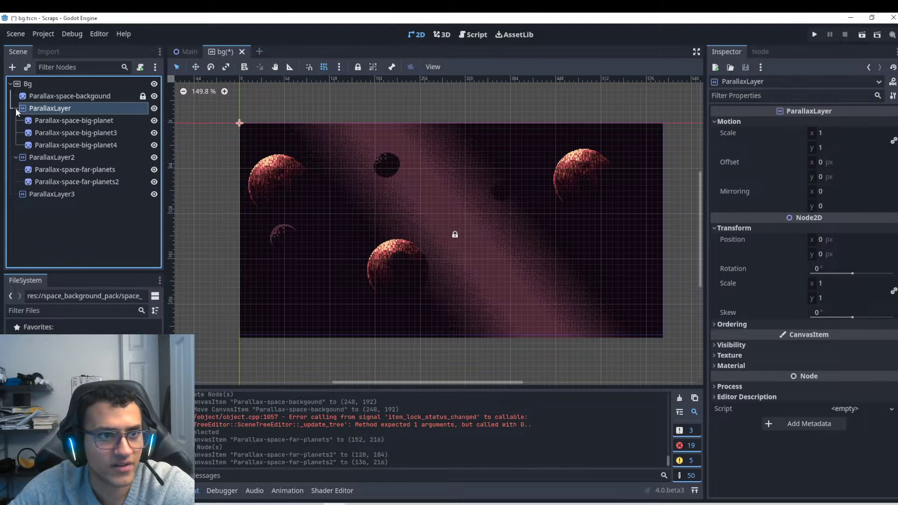
pyautogui.click(15, 108)
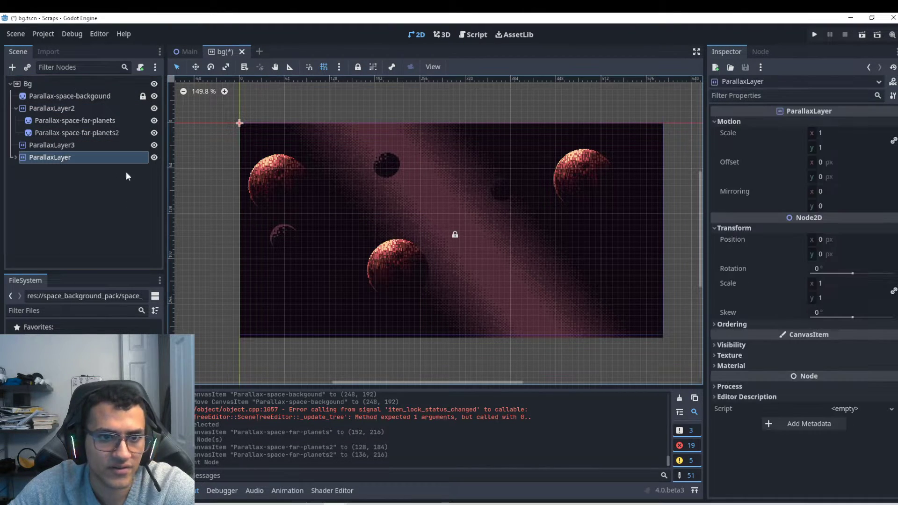
pyautogui.write('BigPlanets')
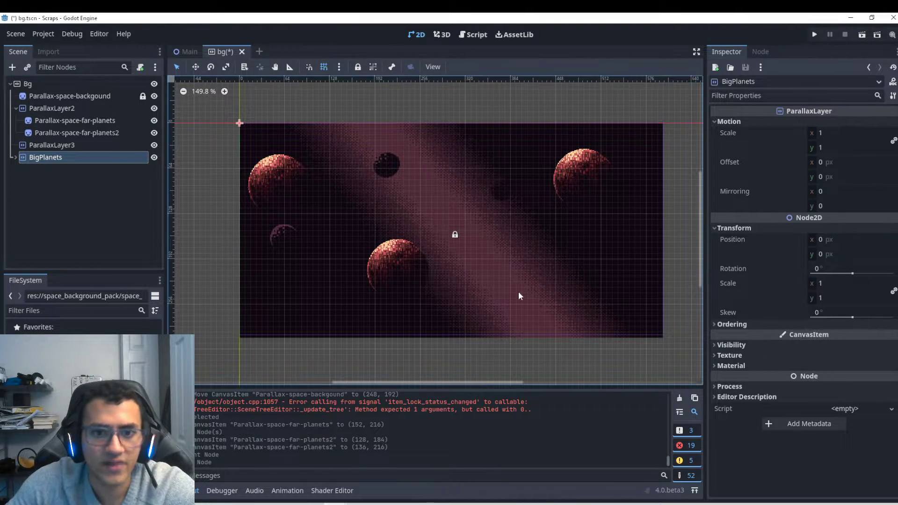
pyautogui.click(77, 132)
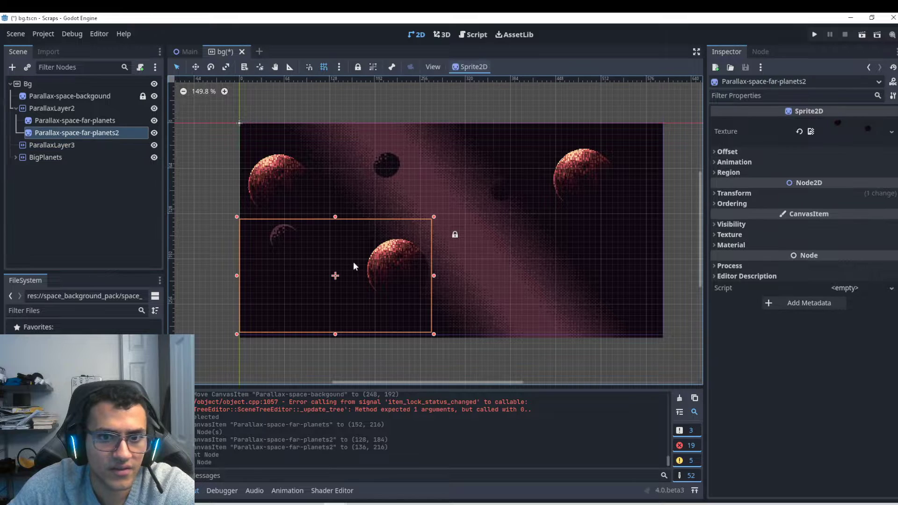
pyautogui.moveTo(398, 254)
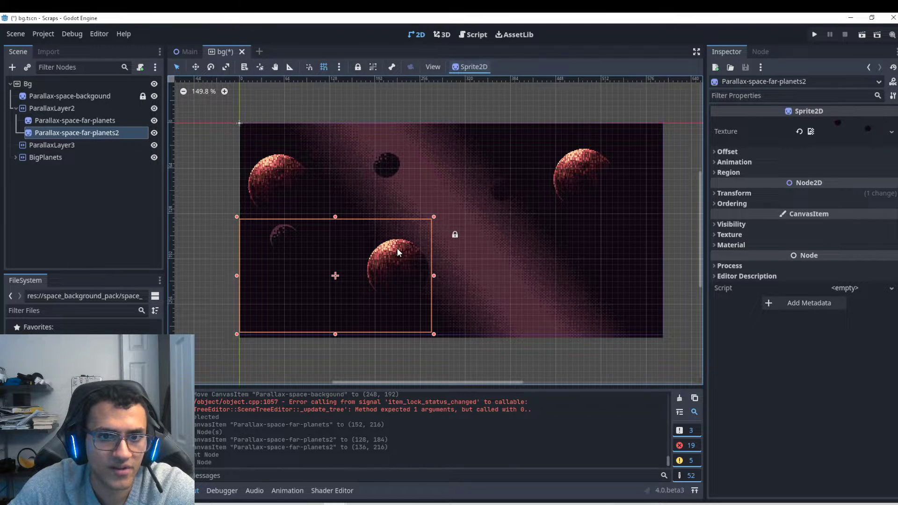
pyautogui.click(16, 157)
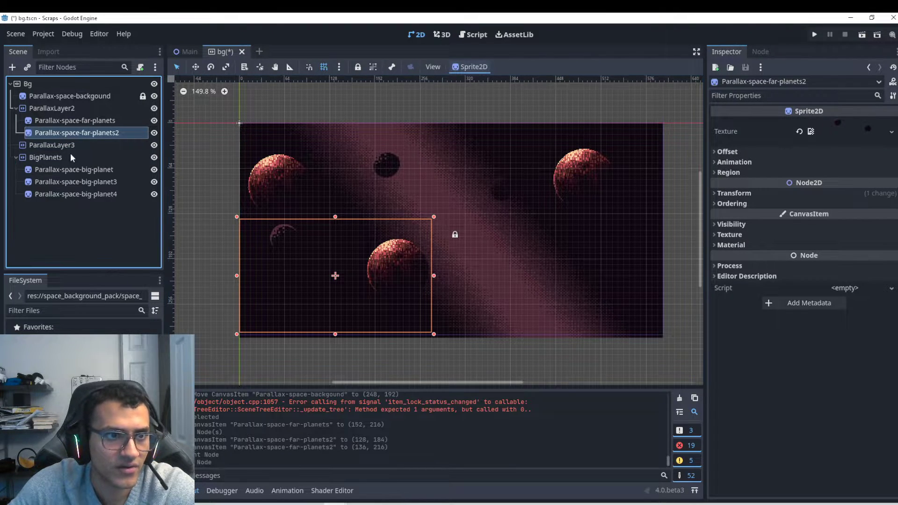
pyautogui.click(59, 145)
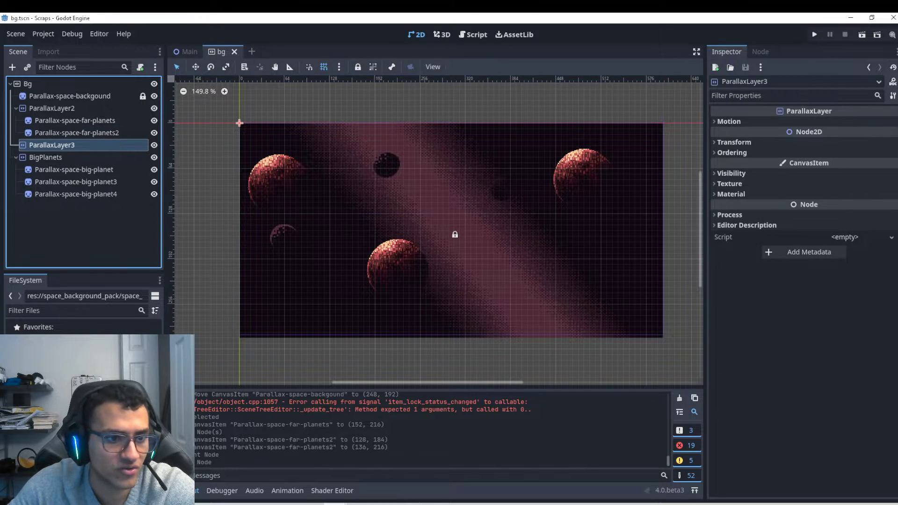
# - Put star sprites and a ring planet into ParallaxLayer3, arrange them, and save
pyautogui.moveTo(87, 304); pyautogui.dragTo(475, 229)
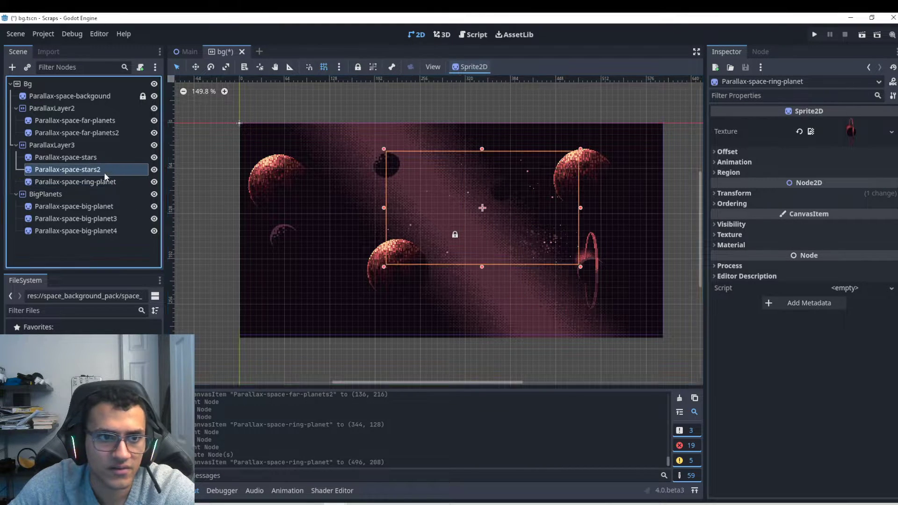
pyautogui.click(74, 181)
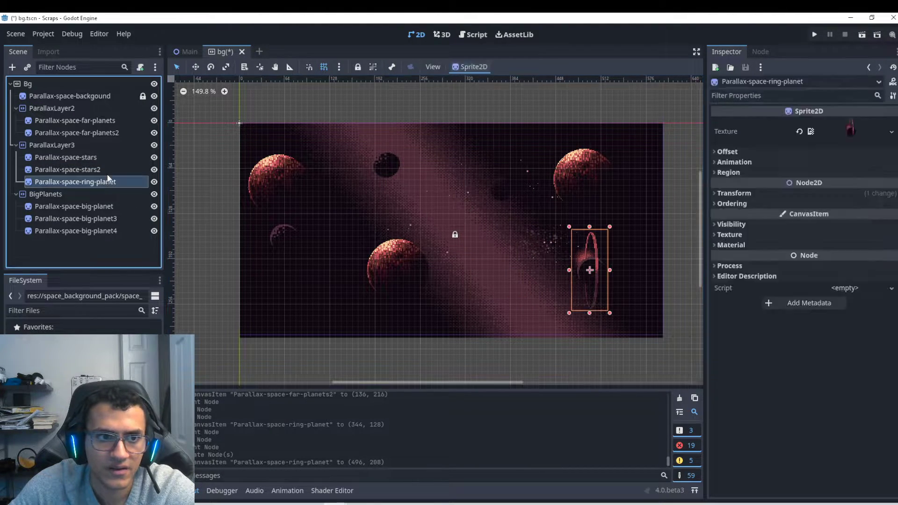
pyautogui.click(68, 169)
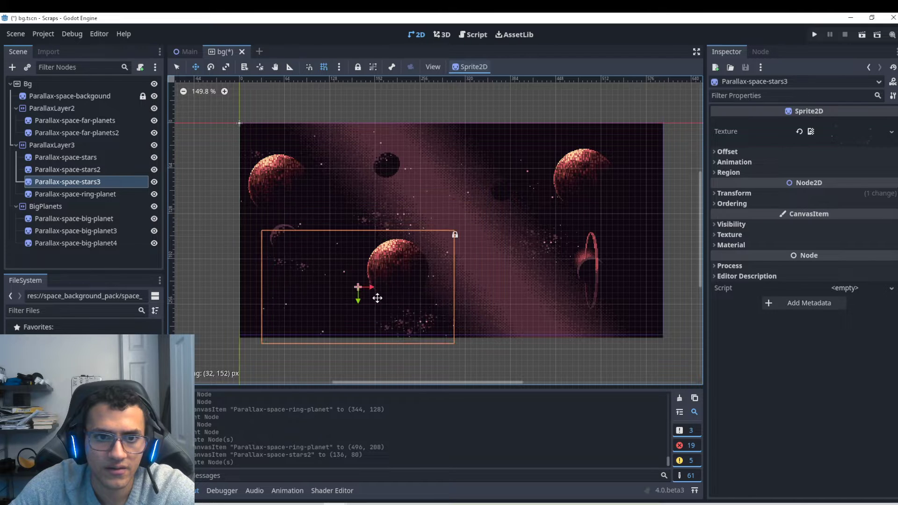
pyautogui.click(52, 144)
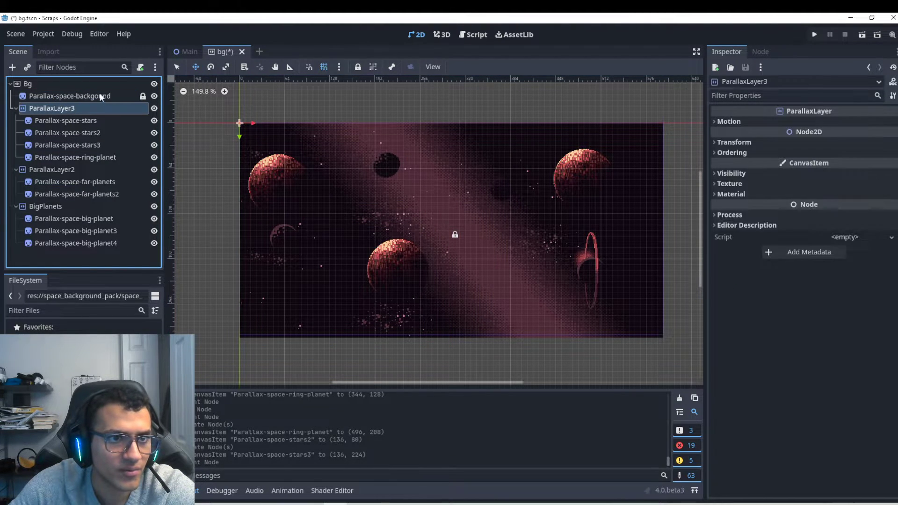
pyautogui.press('ctrl+s')
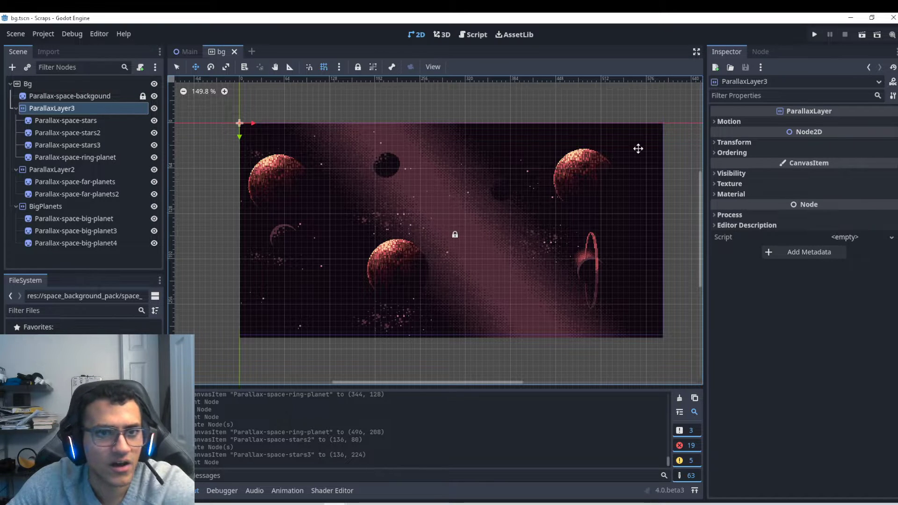
pyautogui.click(728, 121)
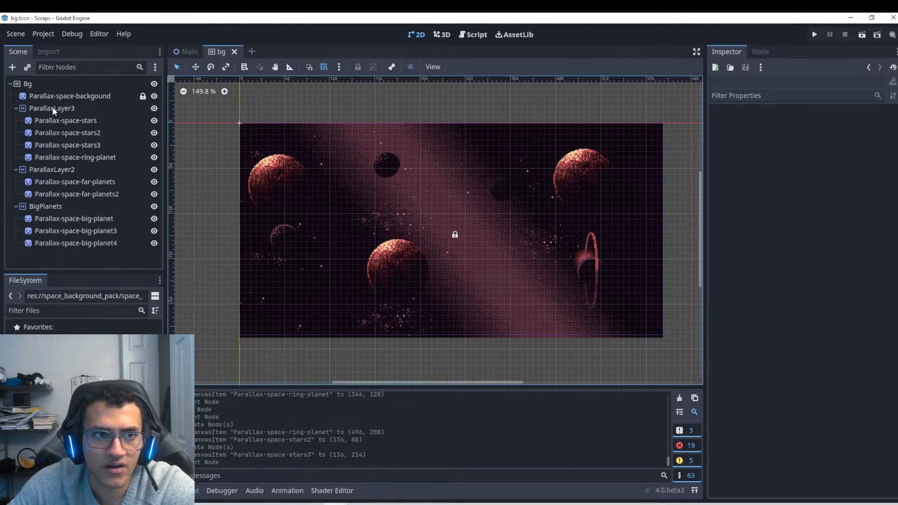
# - Set ParallaxLayer3's Motion Mirroring x to 600
pyautogui.click(52, 108)
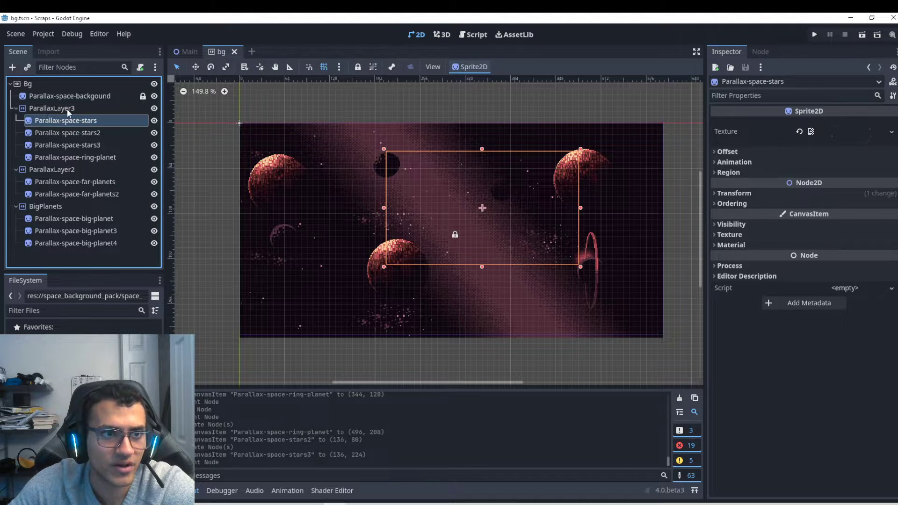
pyautogui.click(52, 108)
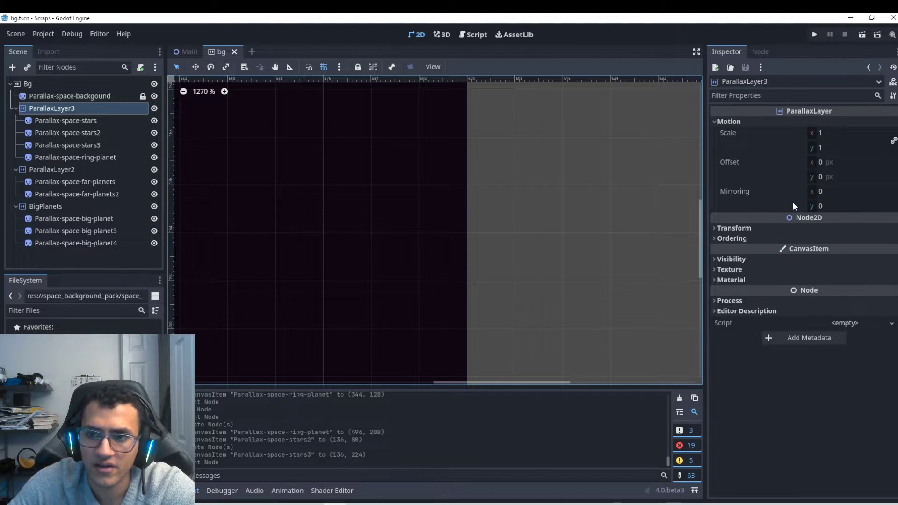
pyautogui.write('600')
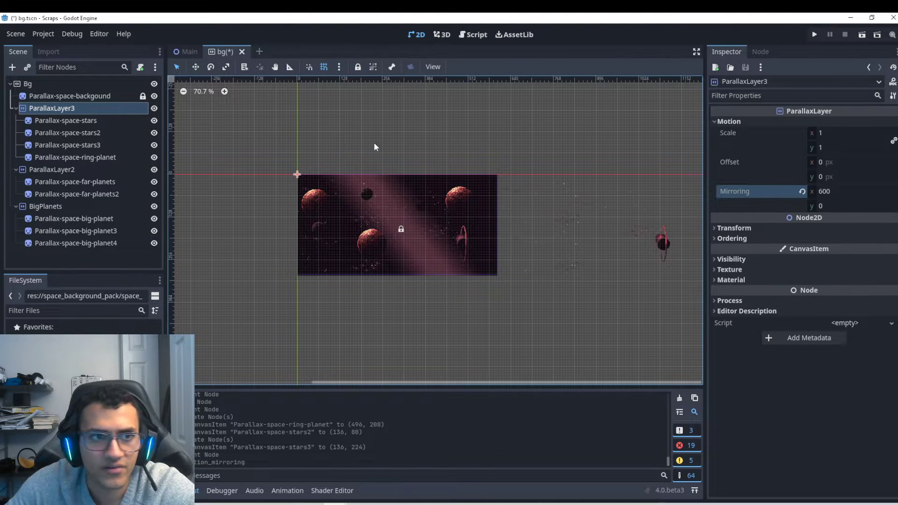
pyautogui.moveTo(79, 187)
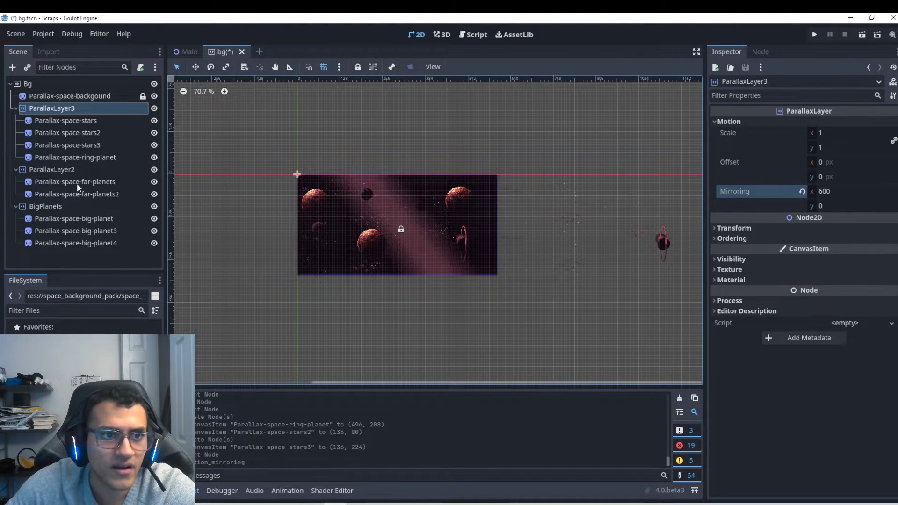
# - Set Mirroring x to 600 on ParallaxLayer2 and BigPlanets, then select Bg
pyautogui.click(52, 169)
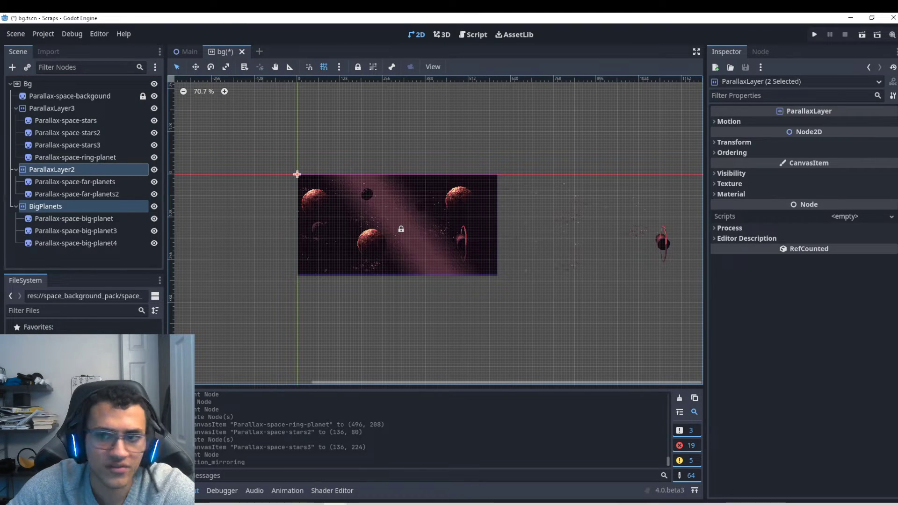
pyautogui.click(729, 121)
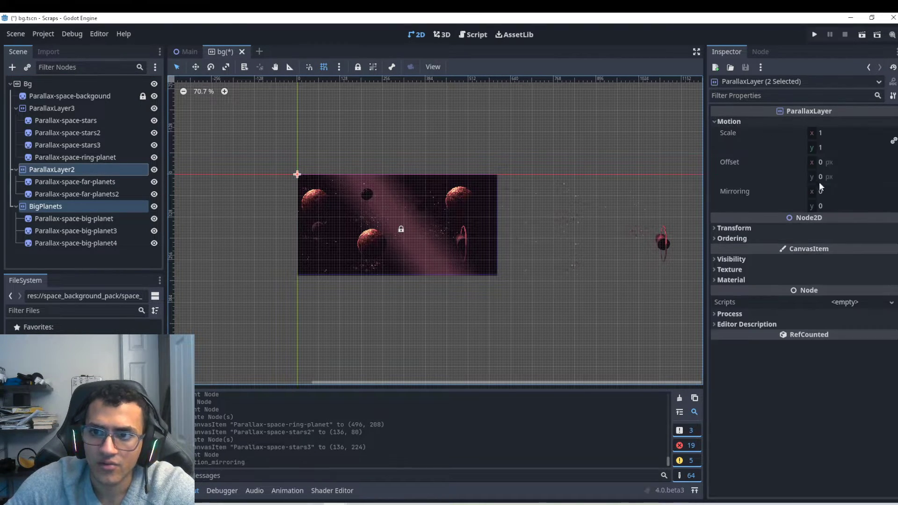
pyautogui.write('600')
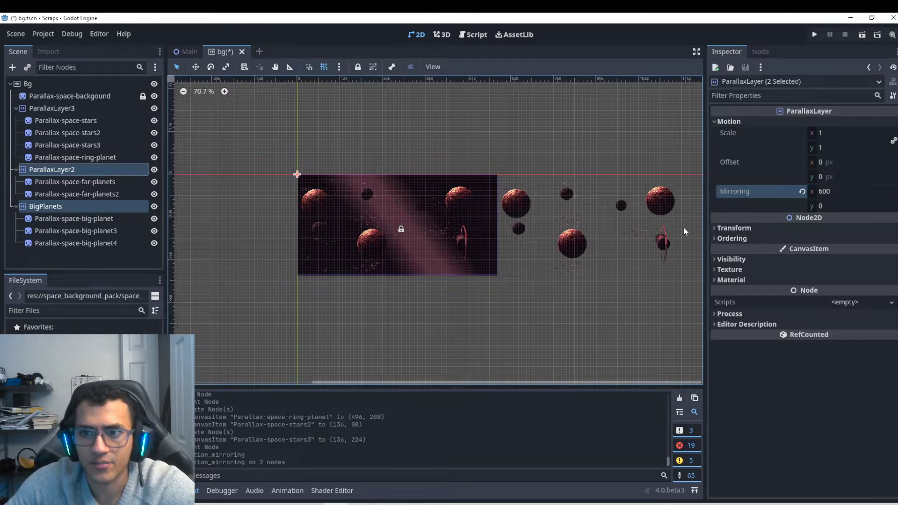
pyautogui.moveTo(522, 286)
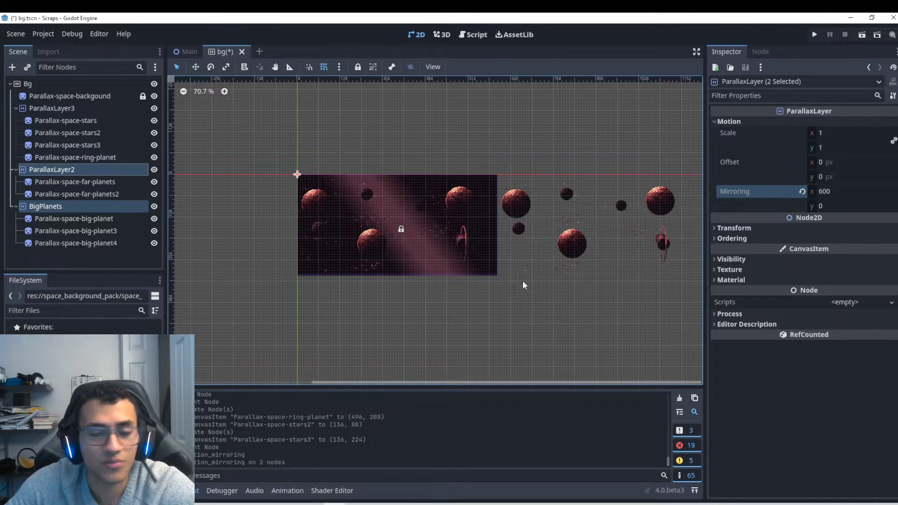
pyautogui.click(28, 83)
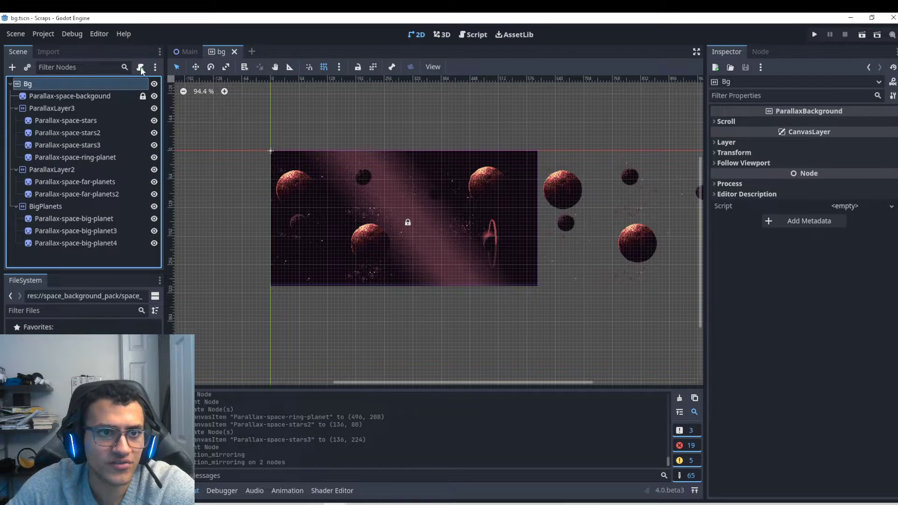
# - Attach a script to Bg with scroll_offset.x -= 40*delta in _process
pyautogui.click(475, 34)
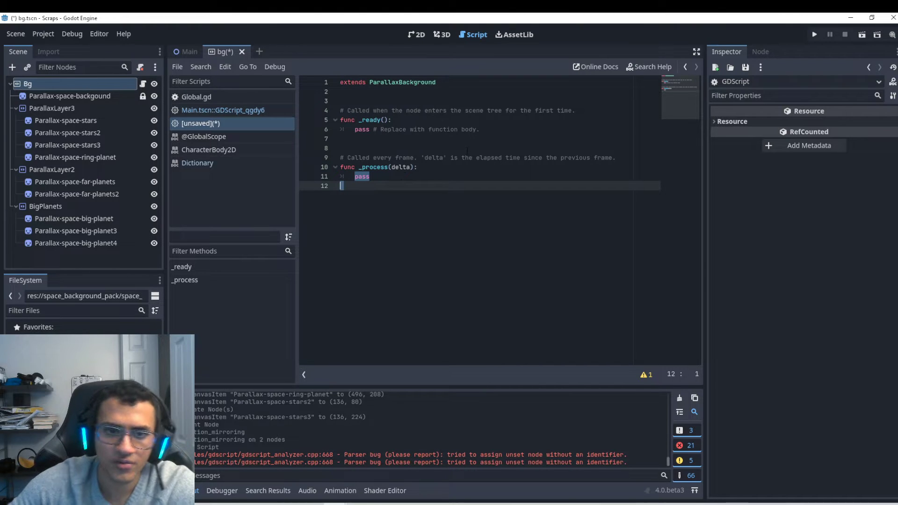
pyautogui.write('scroll')
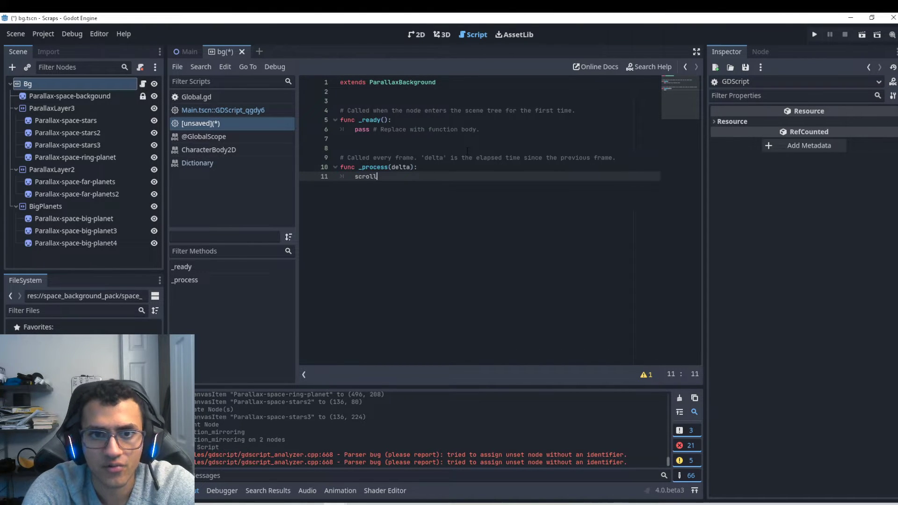
pyautogui.write('_of')
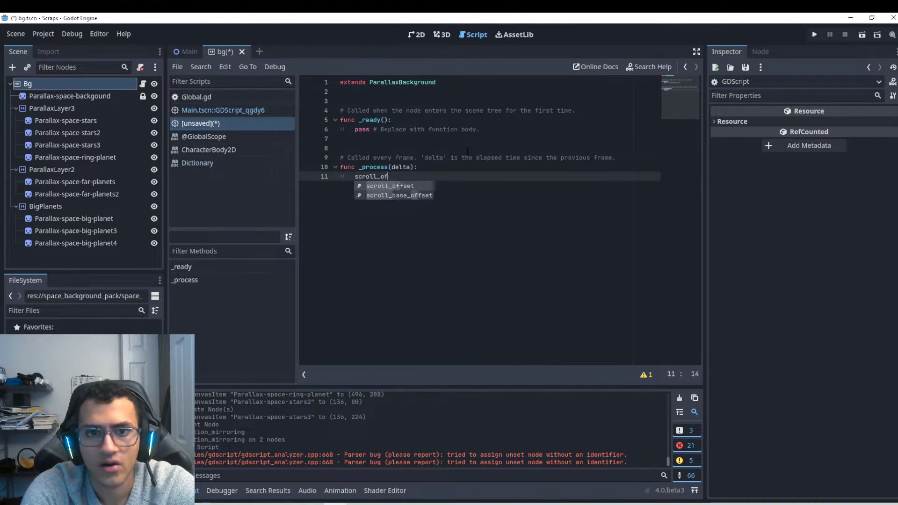
pyautogui.write('.x +')
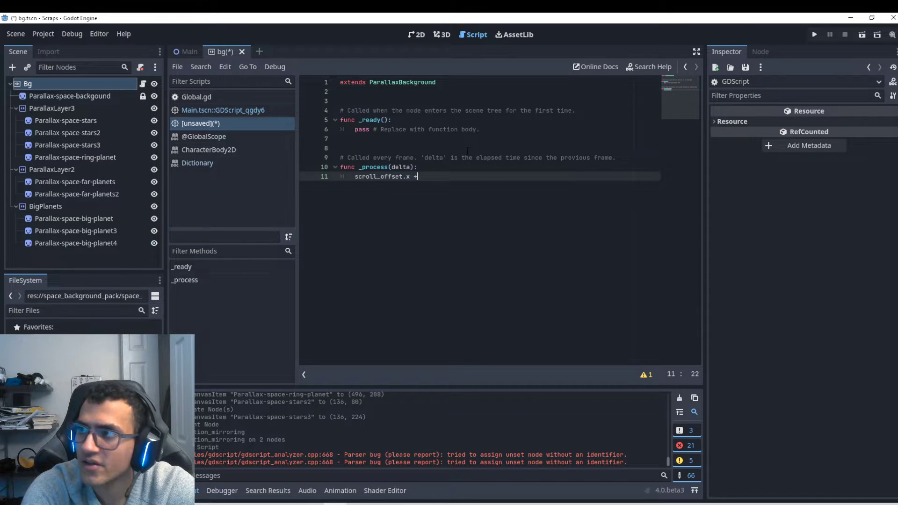
pyautogui.press('BackSpace')
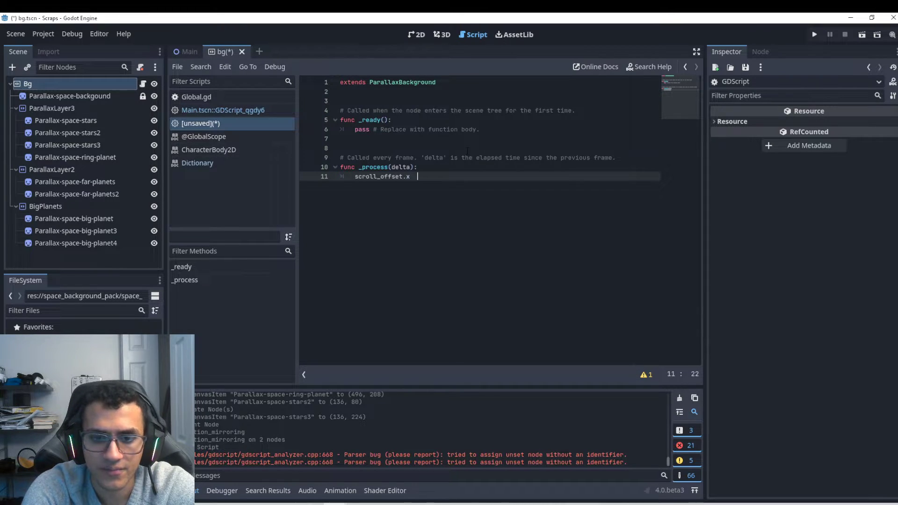
pyautogui.write('-=')
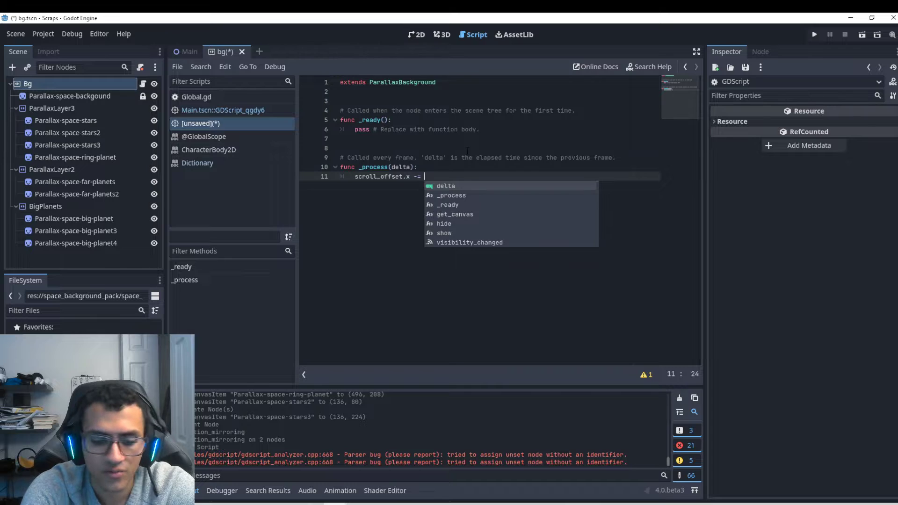
pyautogui.write('40*delta')
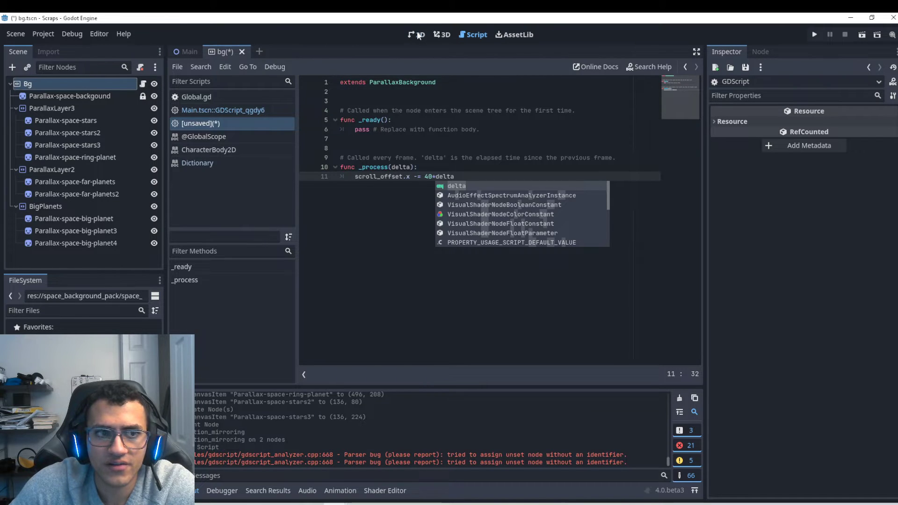
pyautogui.click(416, 35)
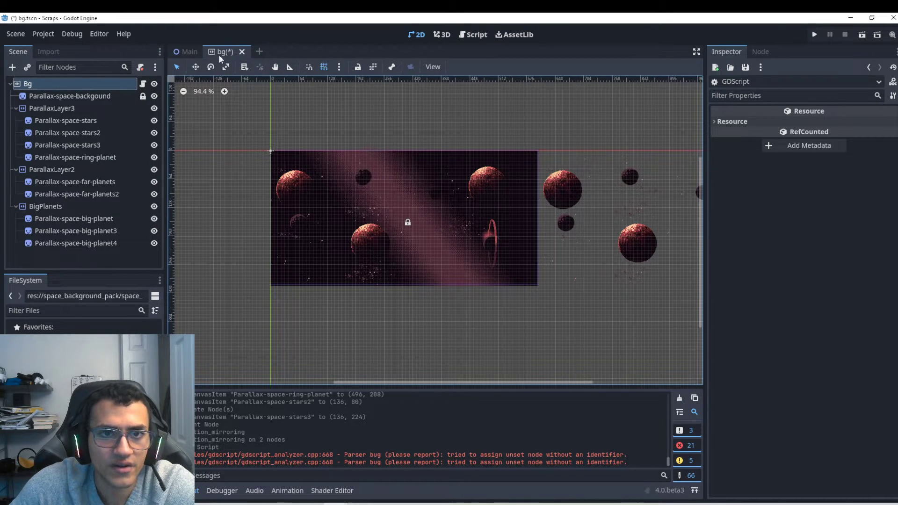
pyautogui.click(53, 108)
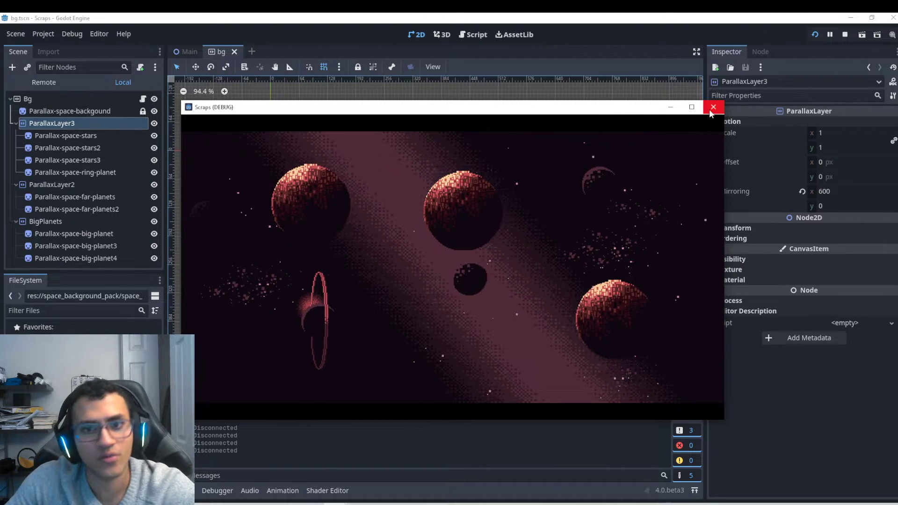
pyautogui.click(713, 107)
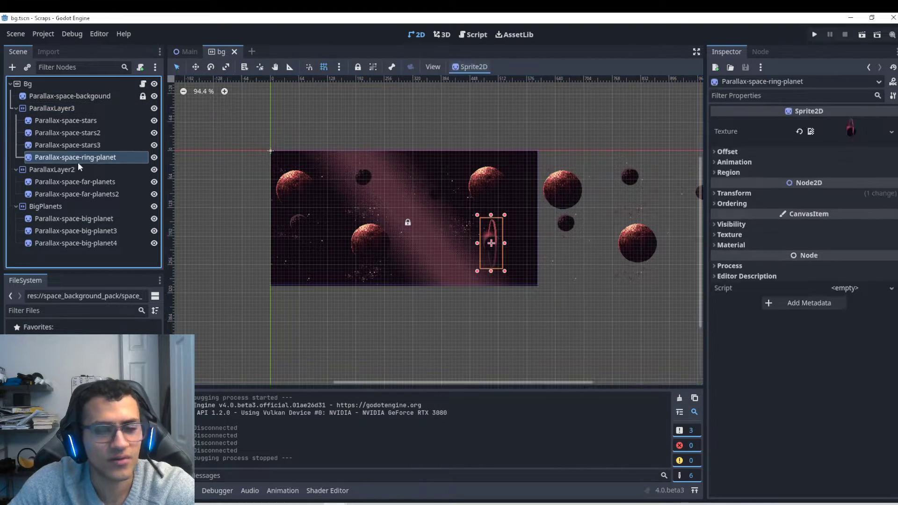
# - Select ParallaxLayer2 and open its horizontal Motion Scale for editing
pyautogui.click(52, 168)
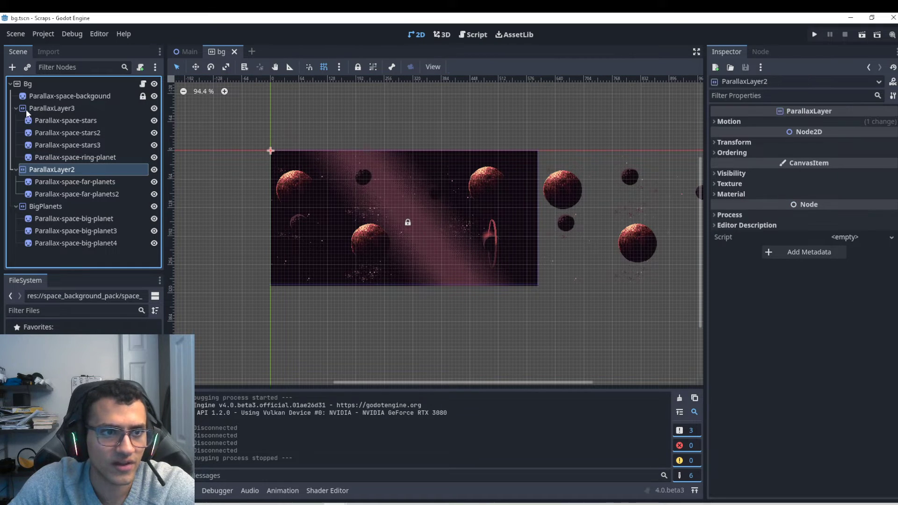
pyautogui.click(16, 108)
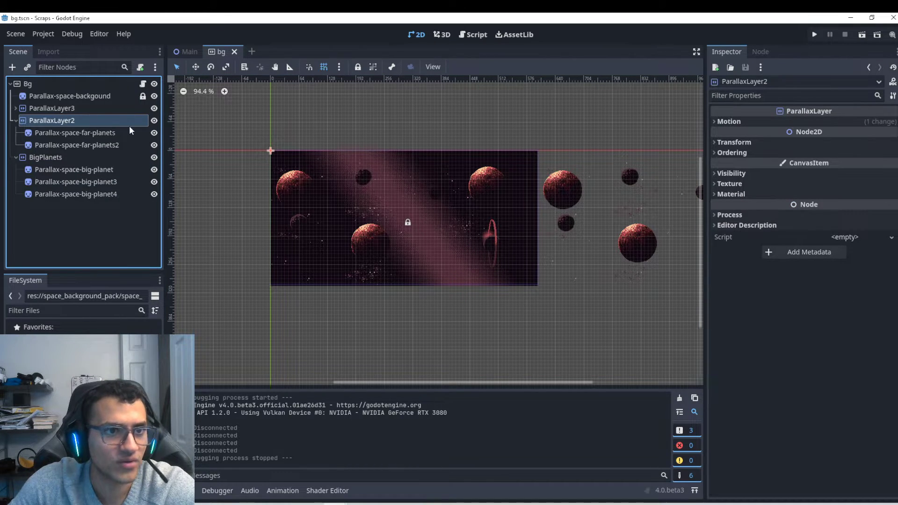
pyautogui.click(728, 121)
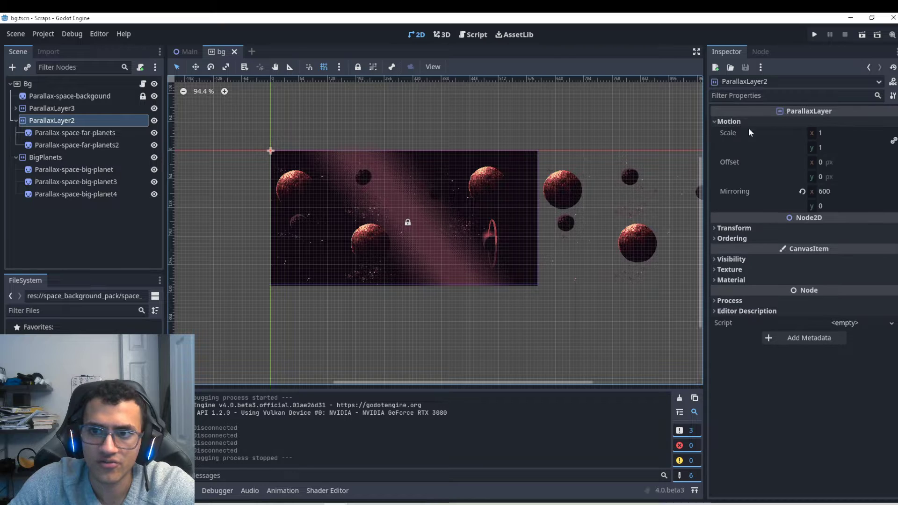
pyautogui.click(847, 133)
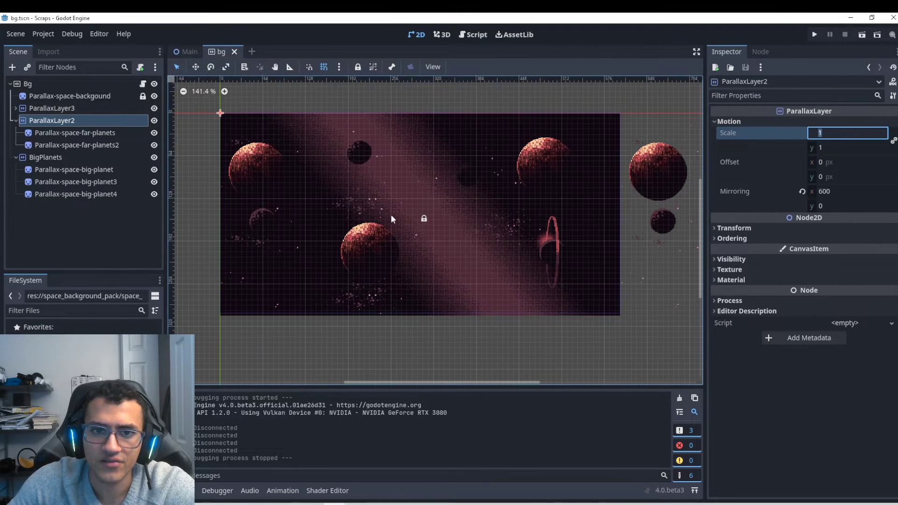
# - Set BigPlanets' motion scale to 0.3 and check the ParallaxLayer3 sprites' offsets
pyautogui.click(46, 157)
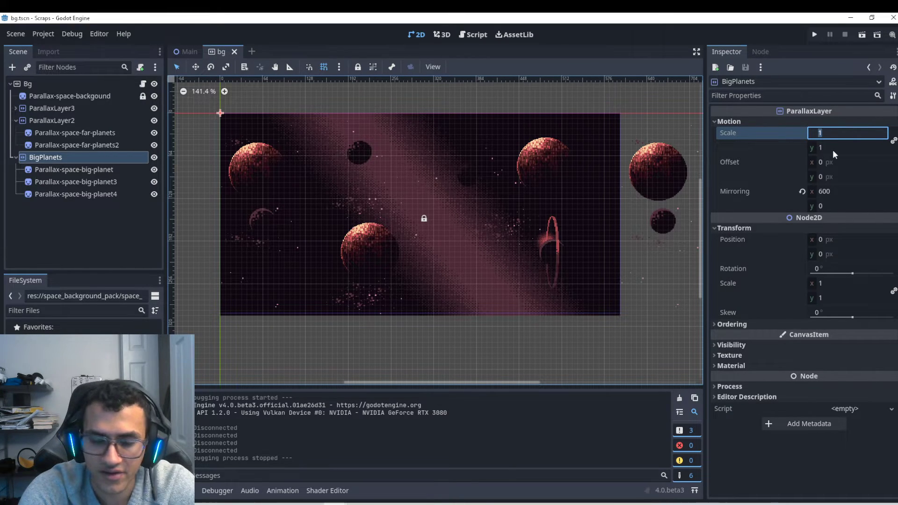
pyautogui.write('0.3')
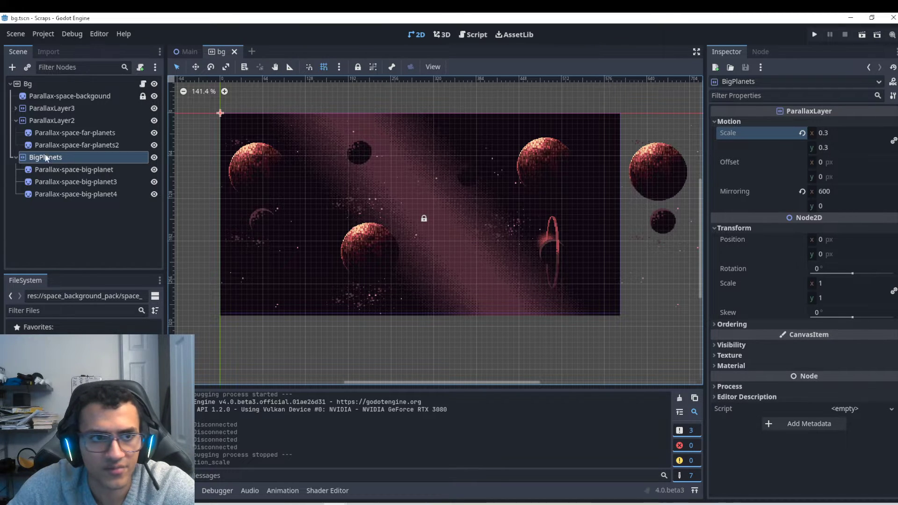
pyautogui.click(52, 108)
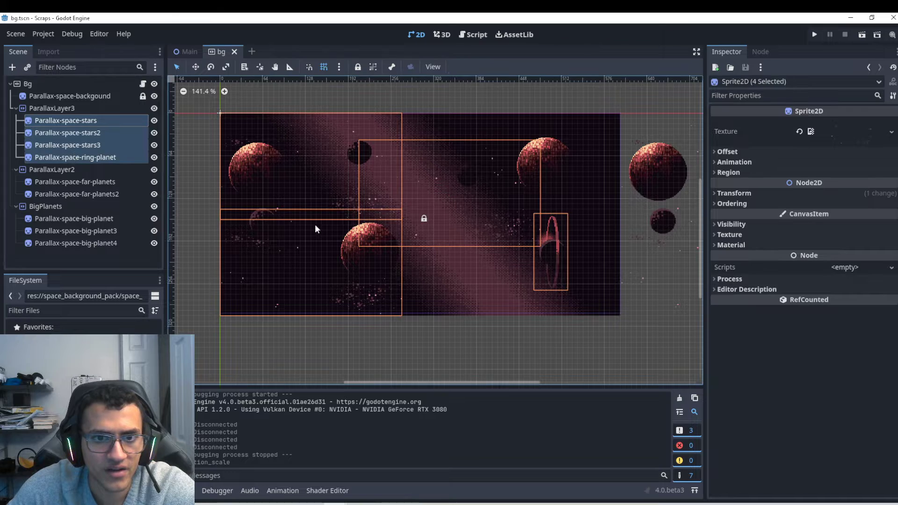
pyautogui.click(716, 151)
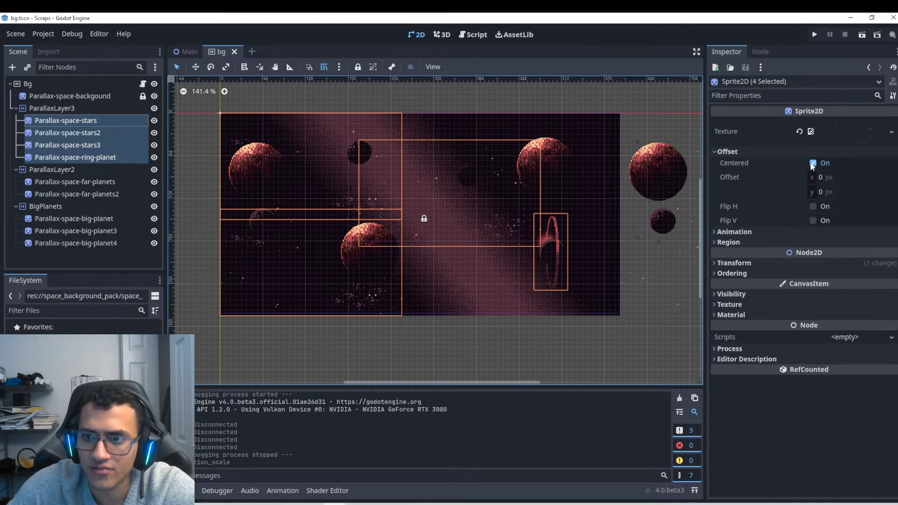
pyautogui.click(52, 108)
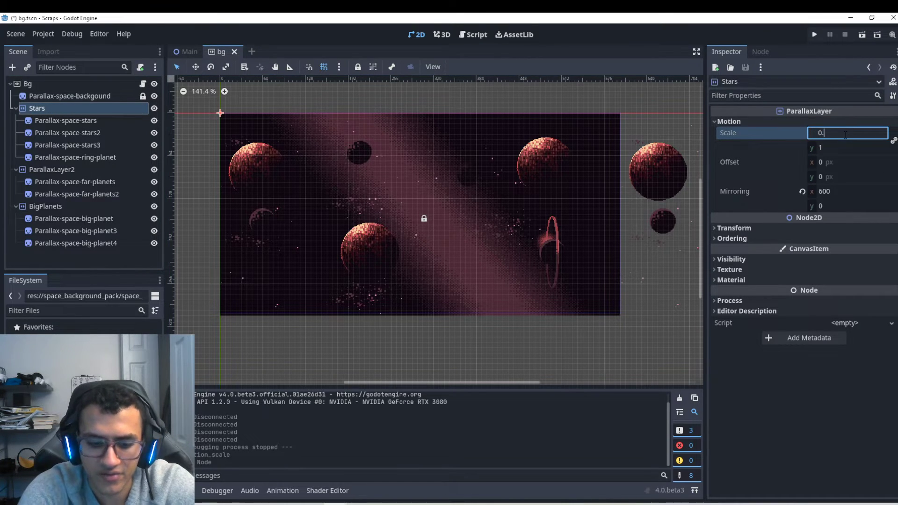
pyautogui.click(51, 169)
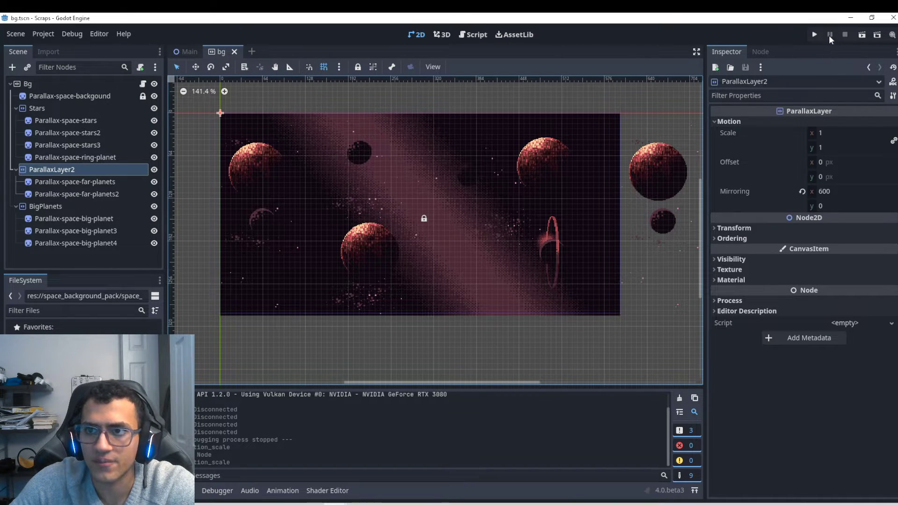
# - Run the bg scene to preview the parallax scrolling motion
pyautogui.click(813, 35)
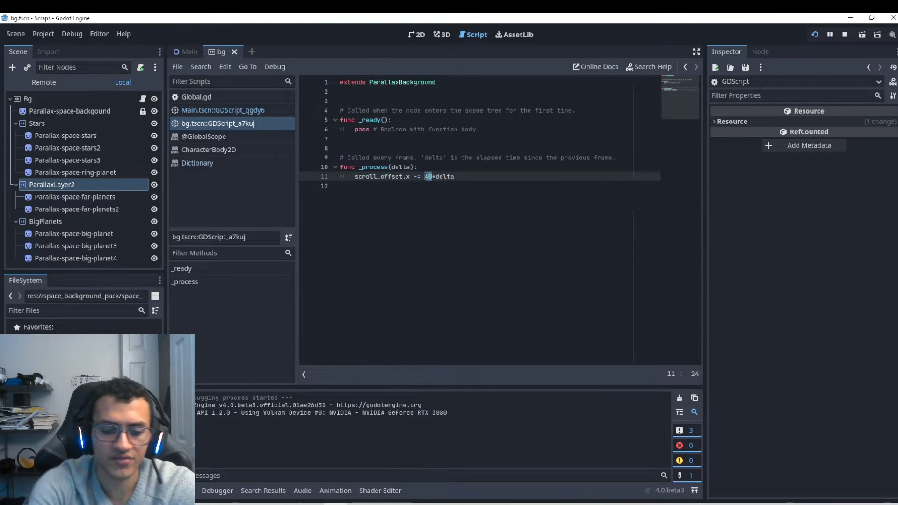
pyautogui.write('scrolling_speed')
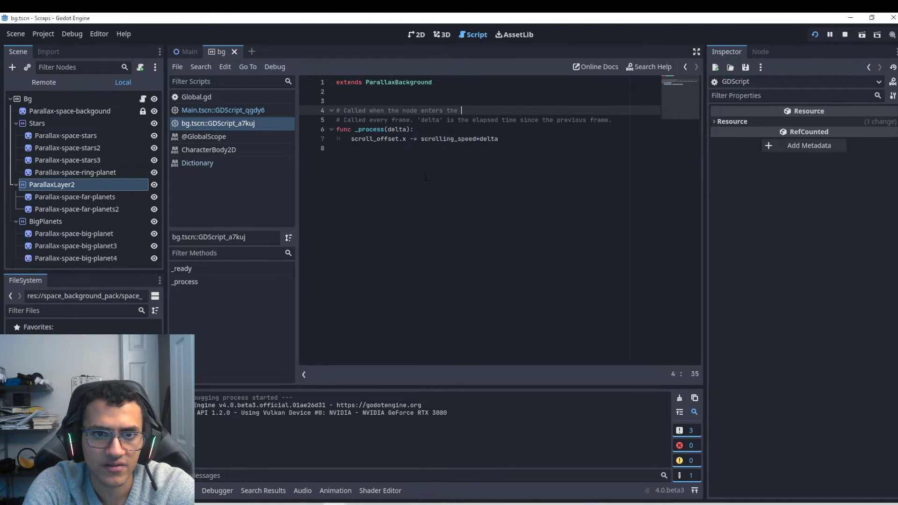
pyautogui.press('backspace')
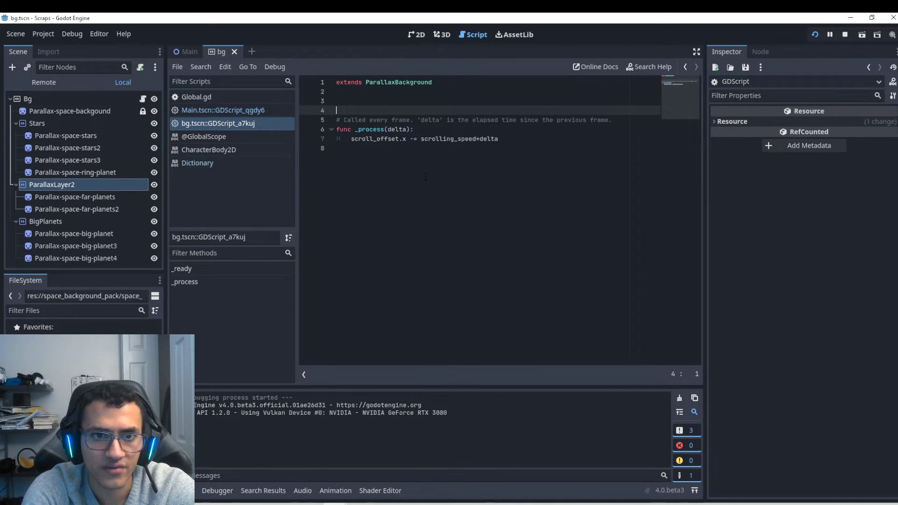
pyautogui.write('@export')
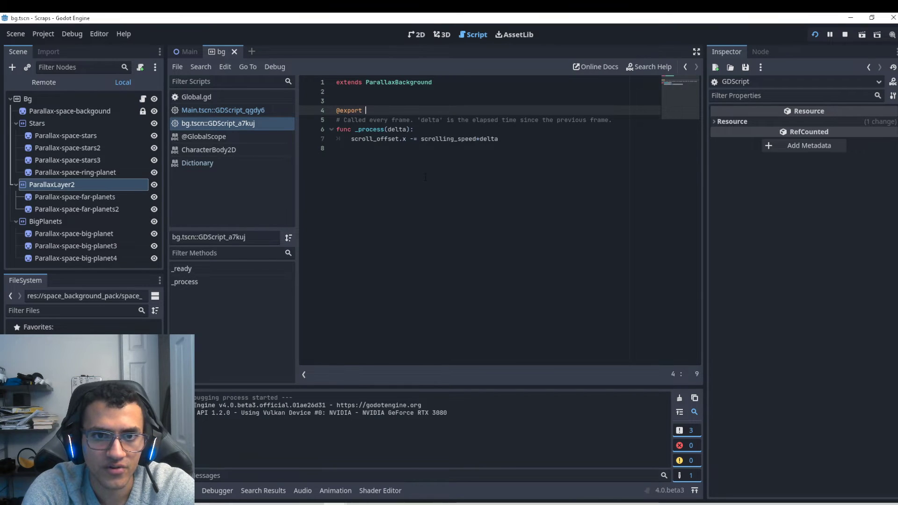
pyautogui.write('scroll')
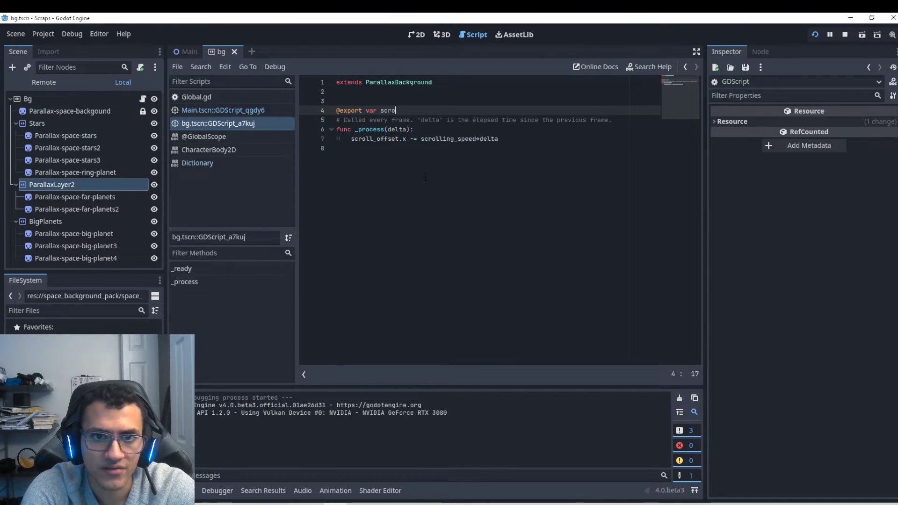
pyautogui.write('lling_speed = 40')
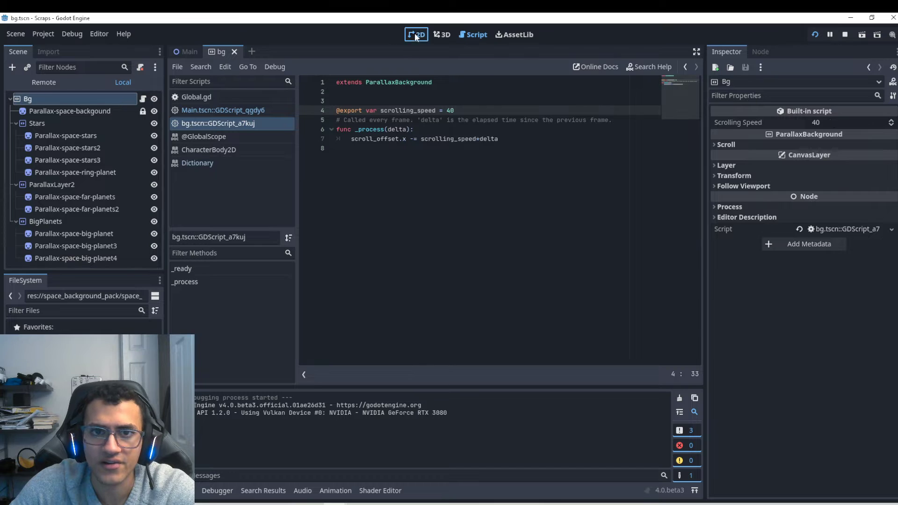
# - Return to the 2D view and restart the scene to test Scrolling Speed 20
pyautogui.click(416, 35)
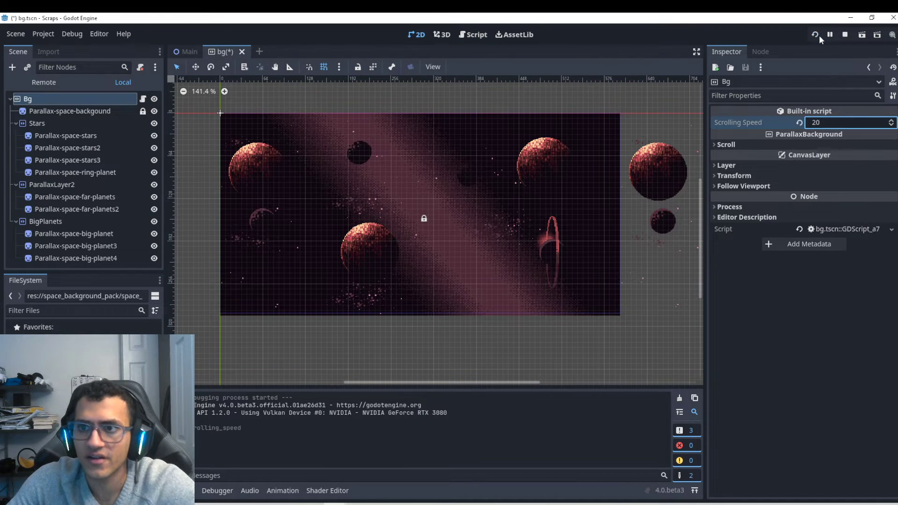
pyautogui.click(814, 34)
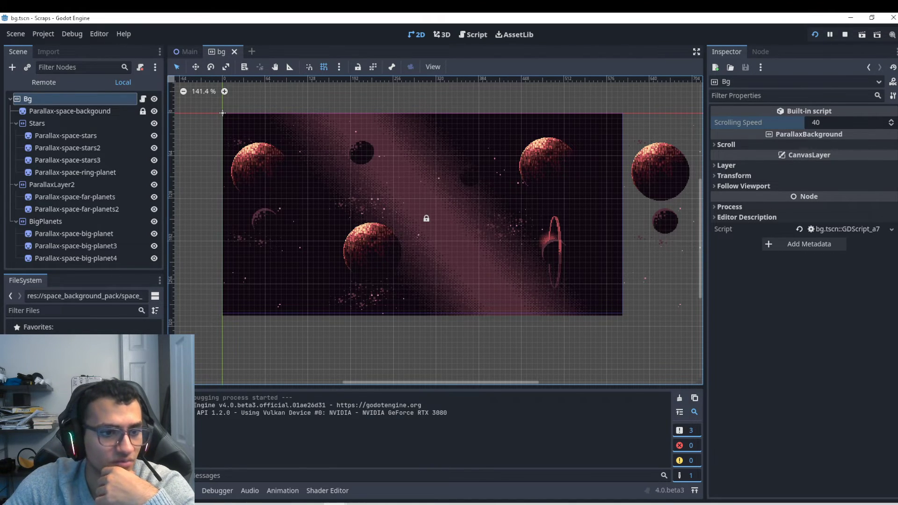
pyautogui.moveTo(415, 215)
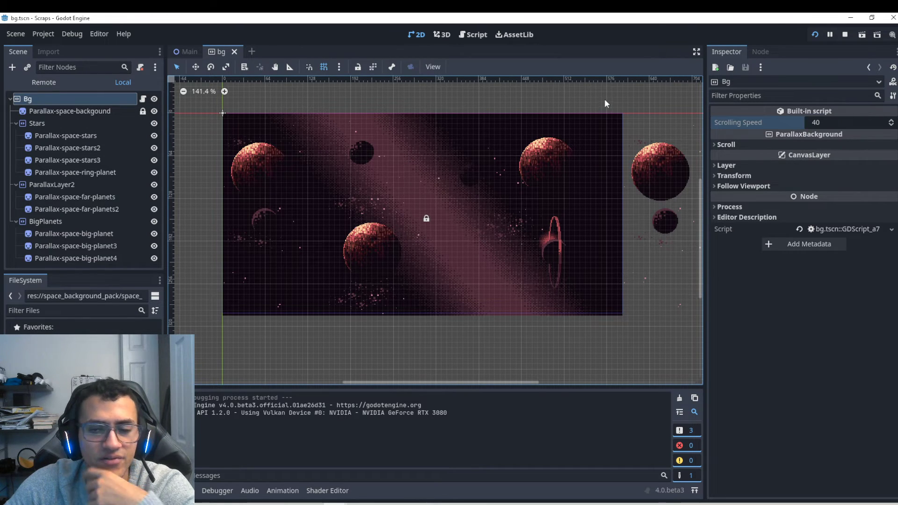
# - Stop the running bg scene and fold the BigPlanets layer in the Scene dock
pyautogui.click(845, 34)
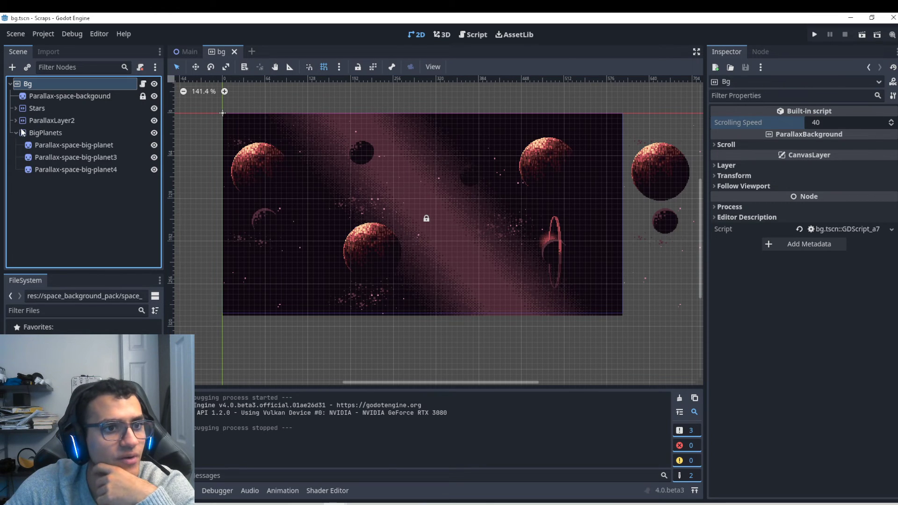
pyautogui.click(15, 132)
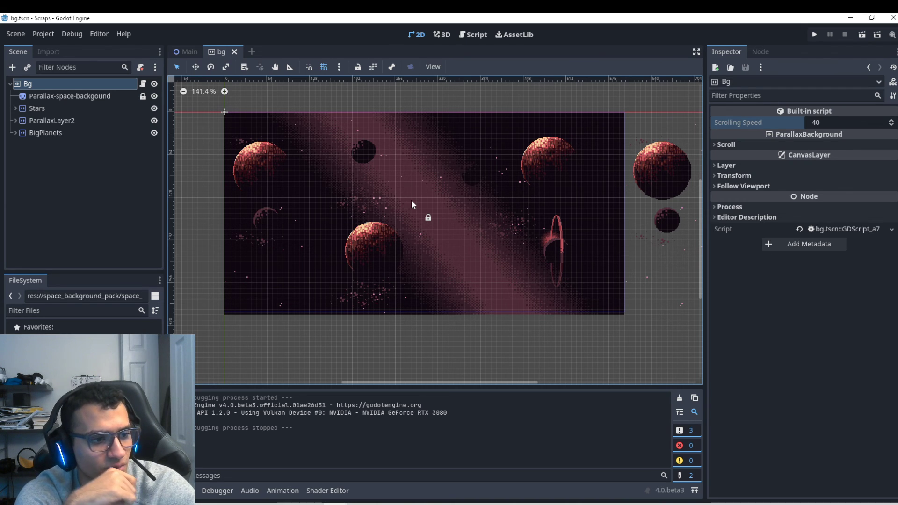
pyautogui.moveTo(326, 46)
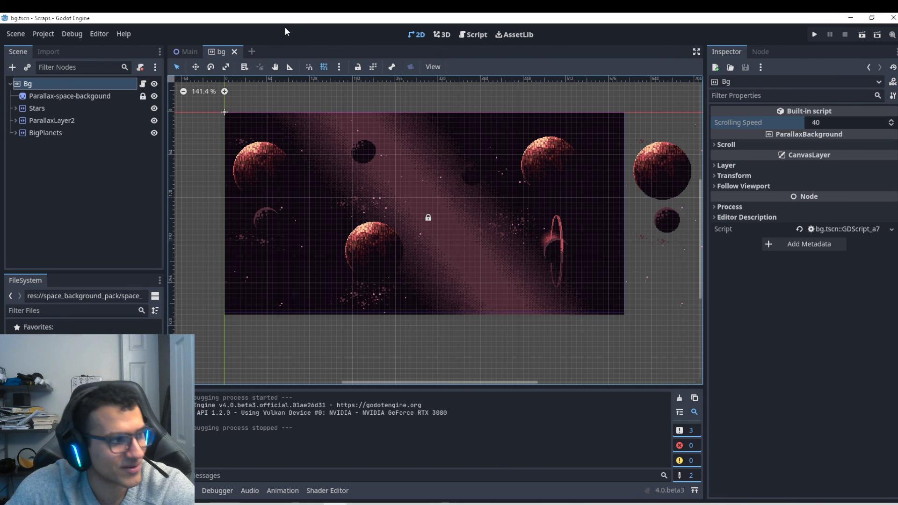
pyautogui.moveTo(208, 354)
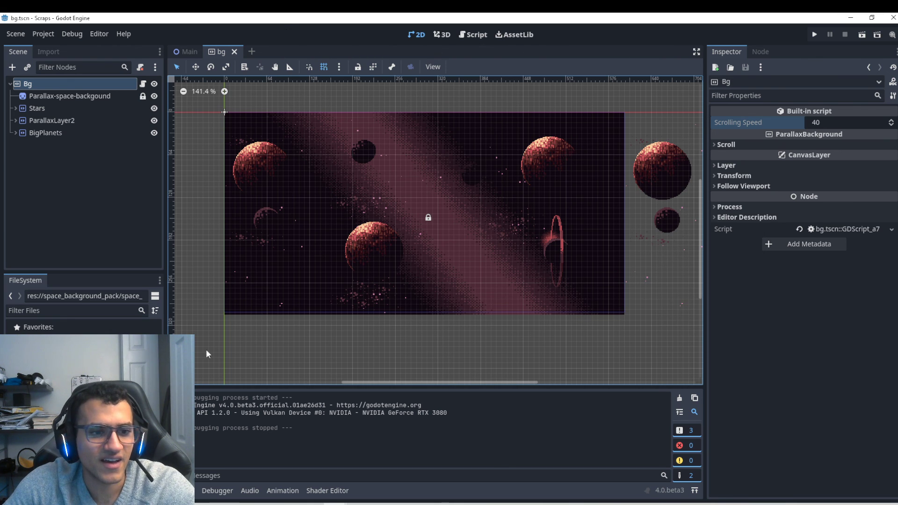